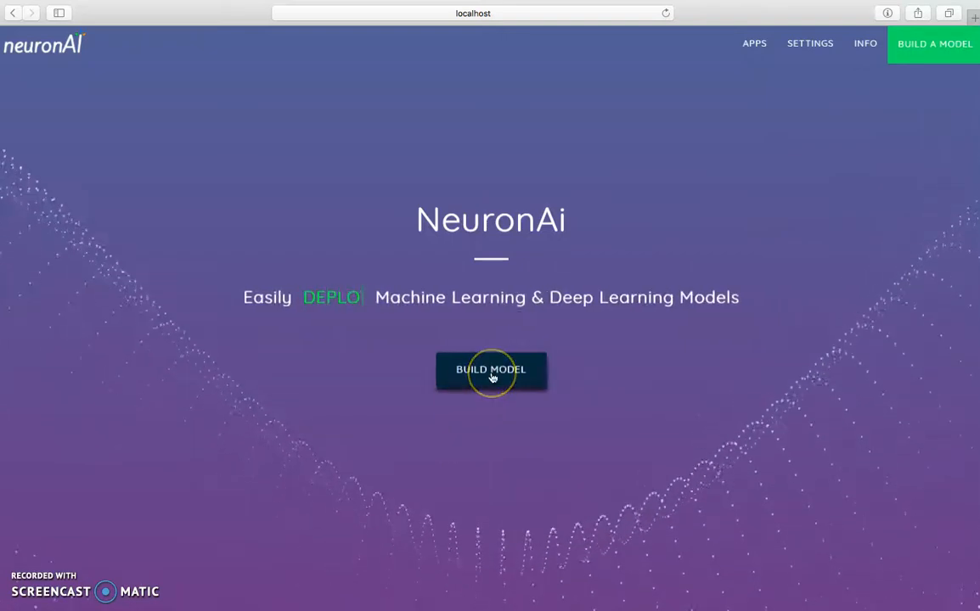
Start building a model and open churn-big.csv from the Desktop
click(492, 369)
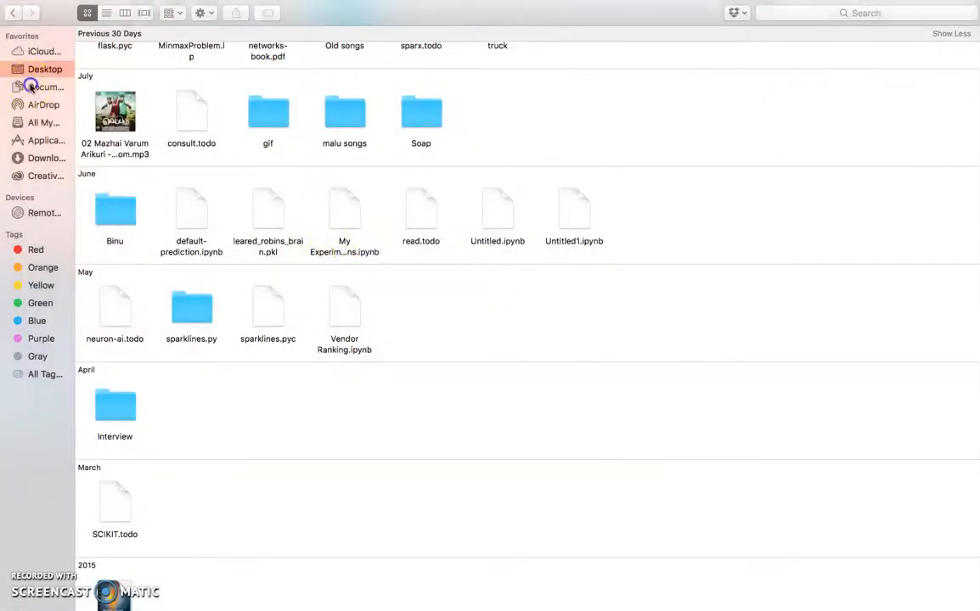
scroll(down, 3)
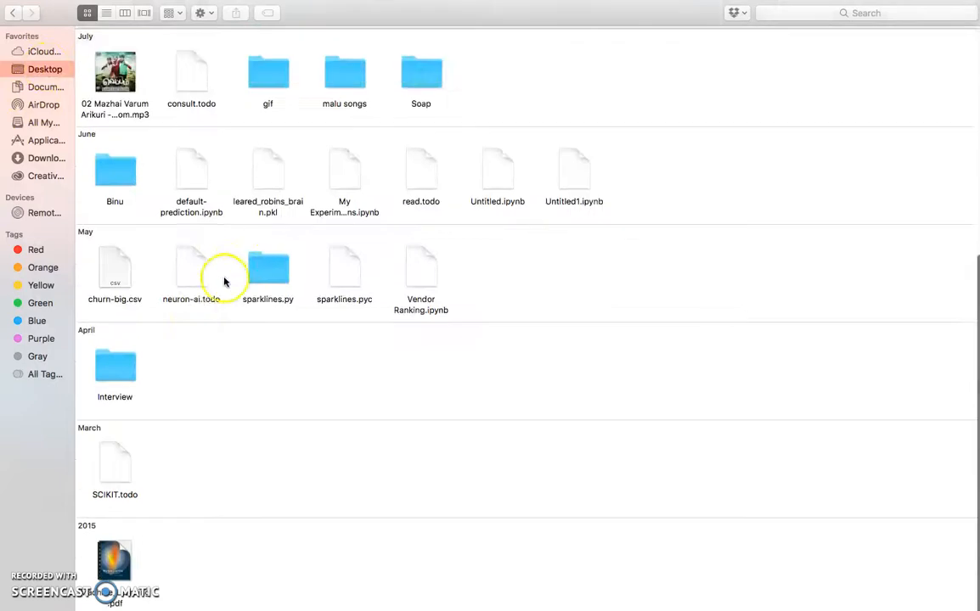
double_click(114, 265)
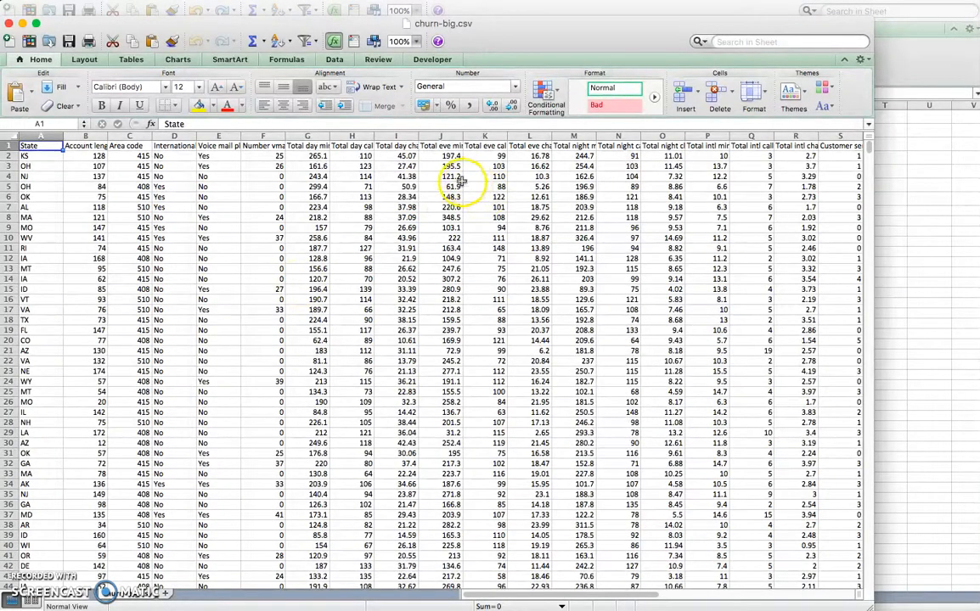
scroll(right, 3)
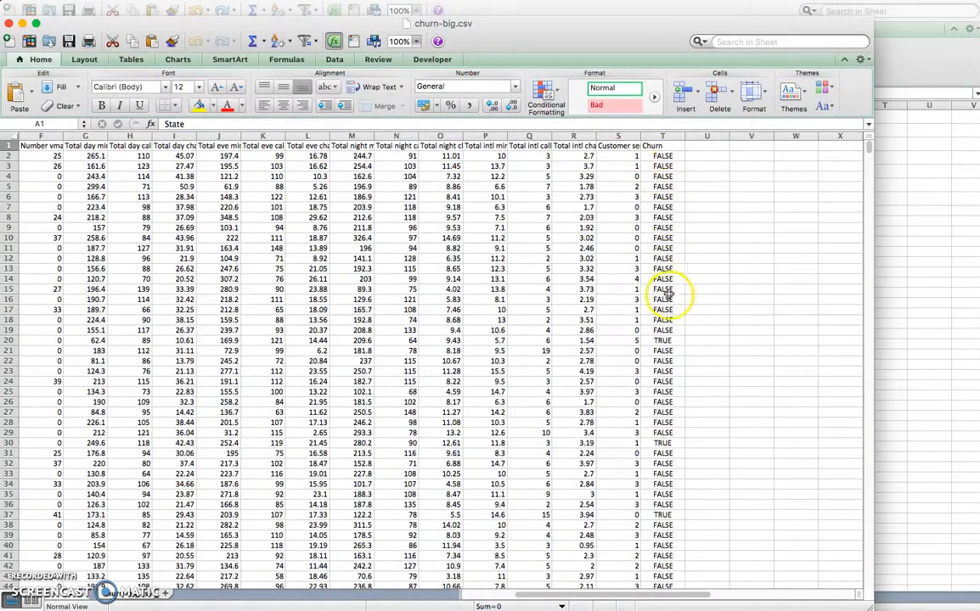
mouse_move(683, 299)
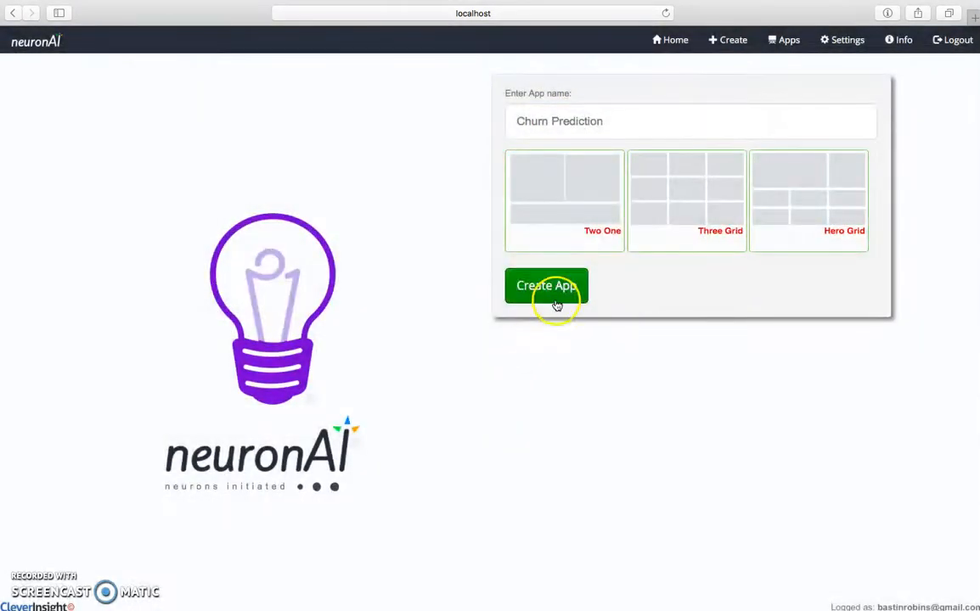
Create a new app named 'Churn Prediction'
click(546, 285)
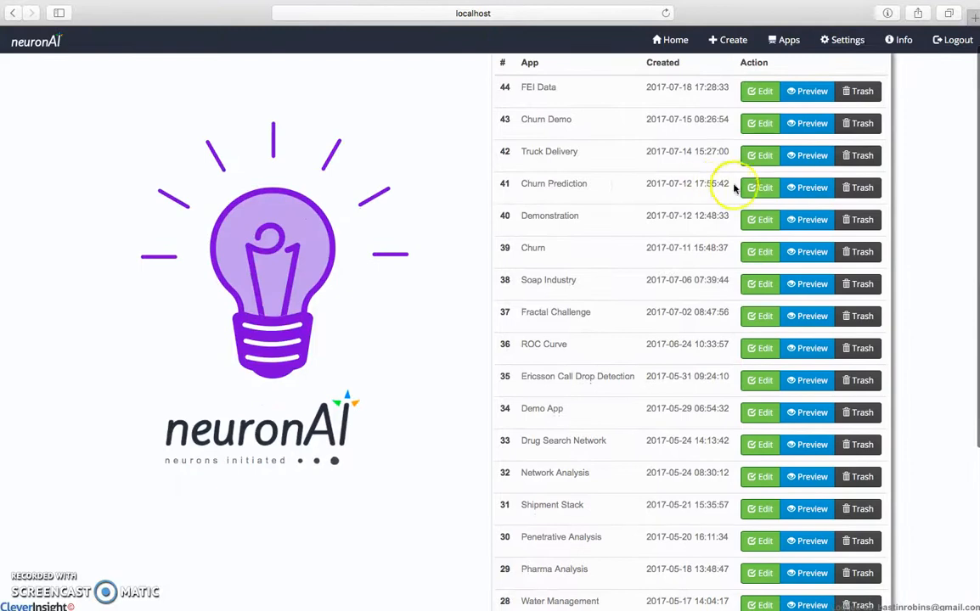
In the Churn Prediction app editor, upload churn-big.csv titled 'Churn Prediction Dataset'
click(759, 187)
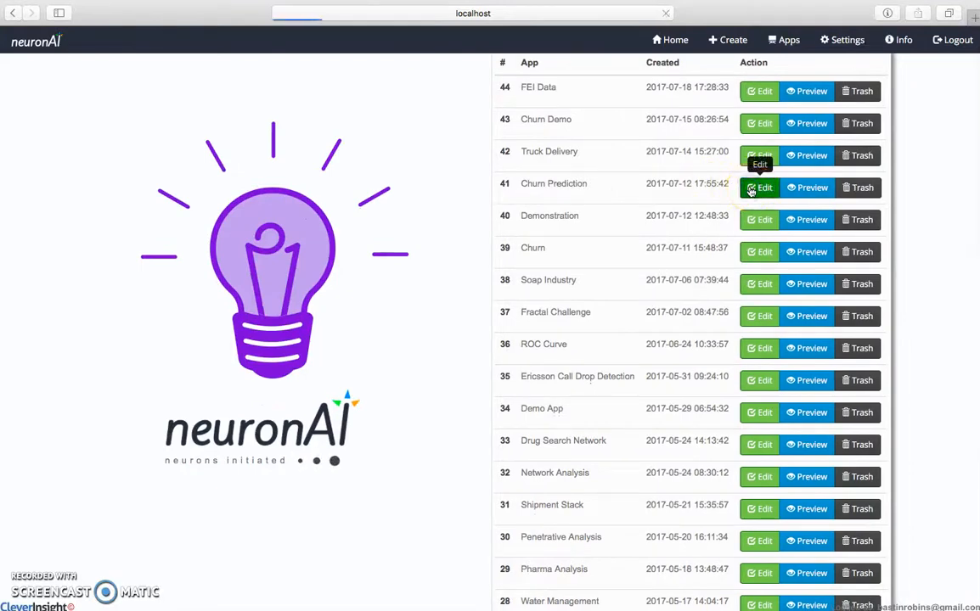
click(758, 187)
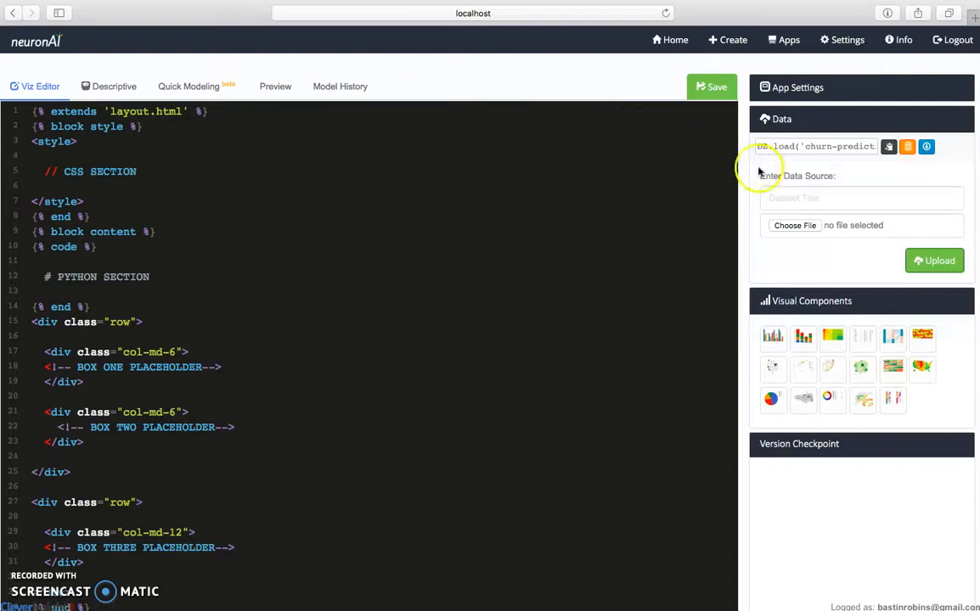
click(861, 198)
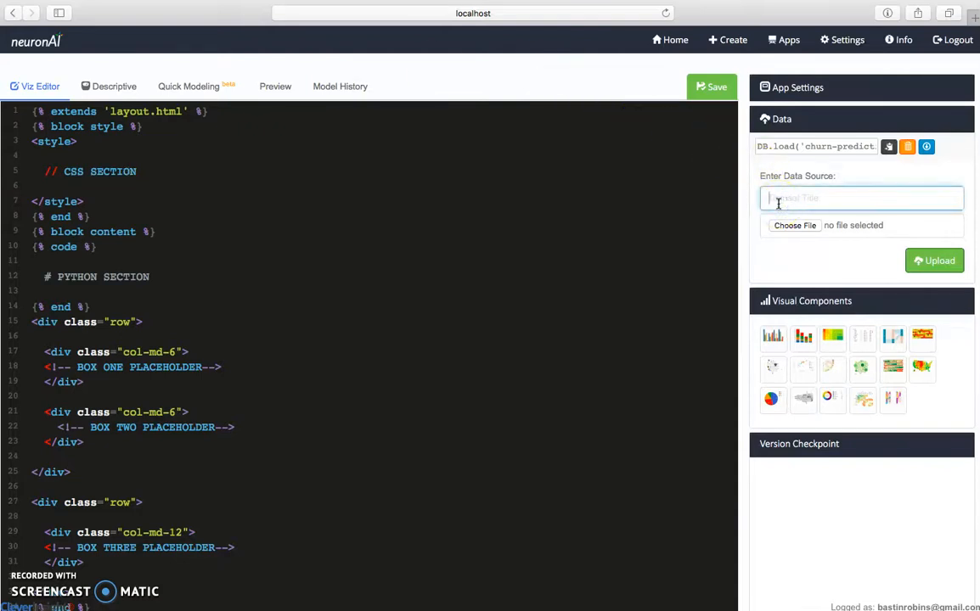
text(Churn Prediction Dataset)
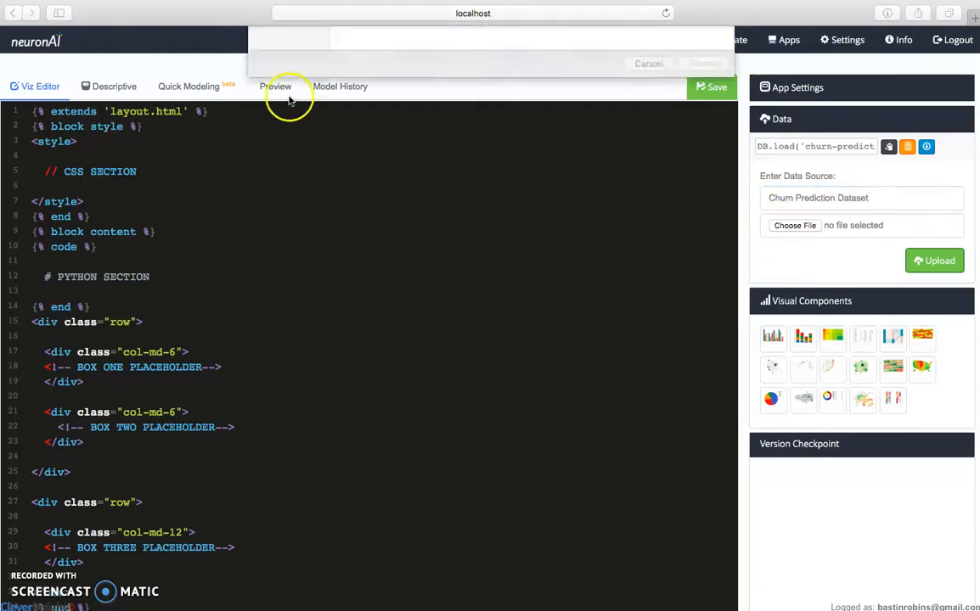
click(793, 225)
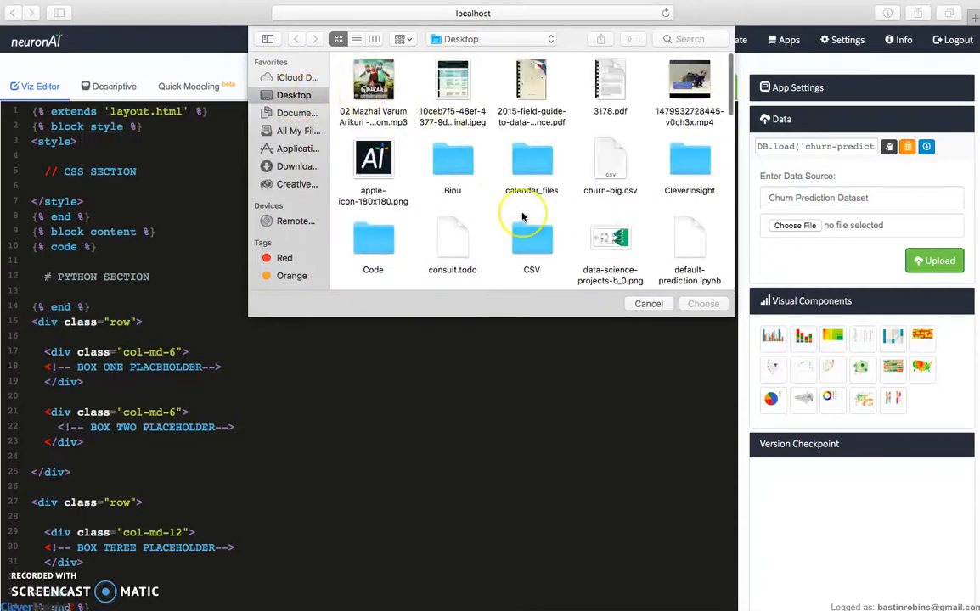
scroll(down, 3)
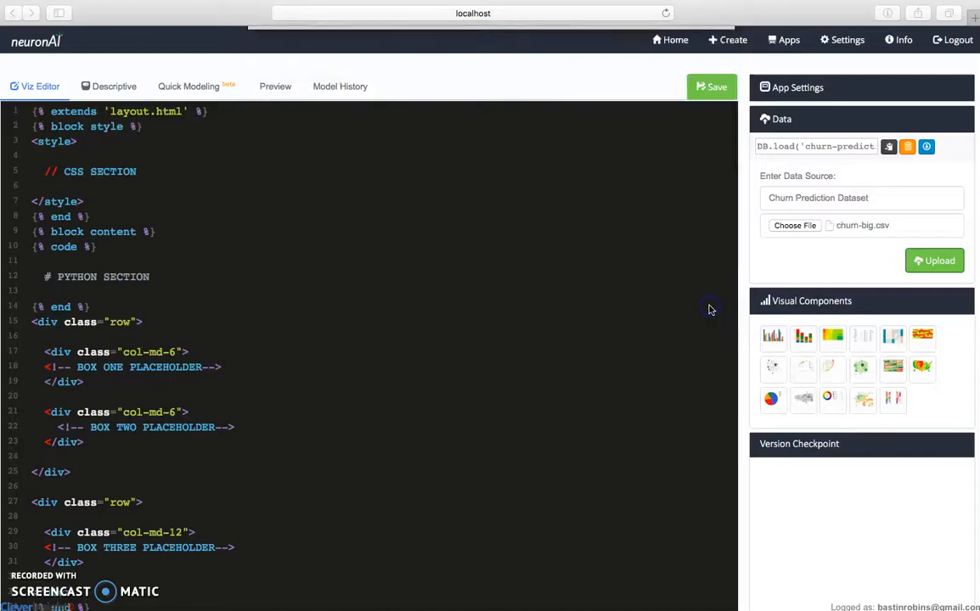
mouse_move(933, 261)
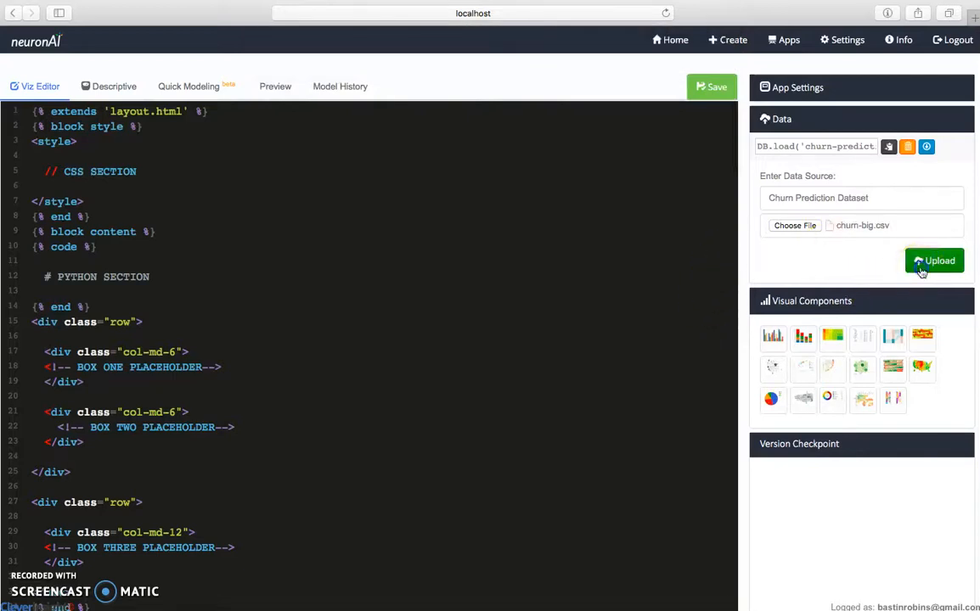
click(934, 261)
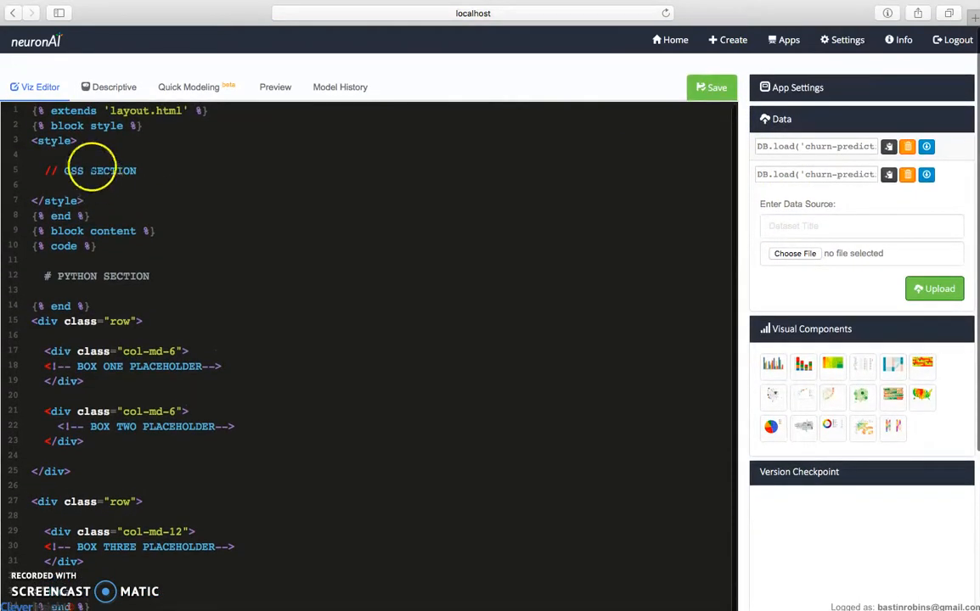
Open the descriptive profile of the Churn Prediction Dataset and scroll through it
click(114, 87)
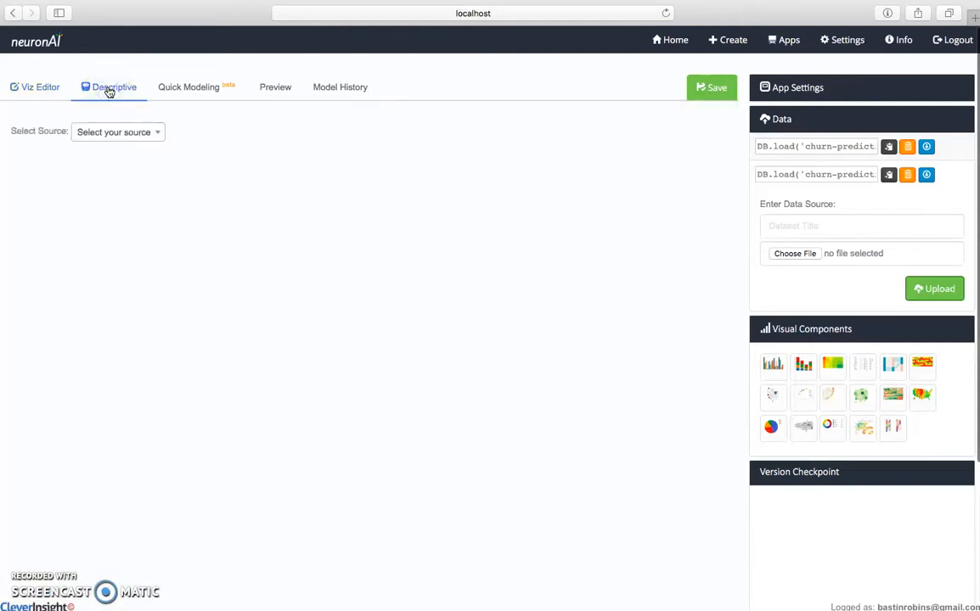
click(117, 131)
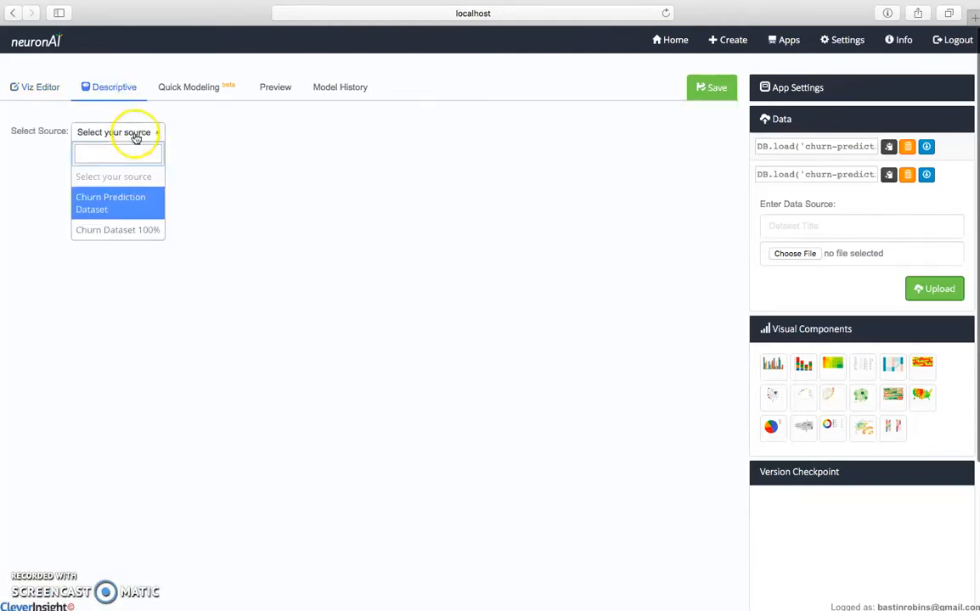
click(110, 203)
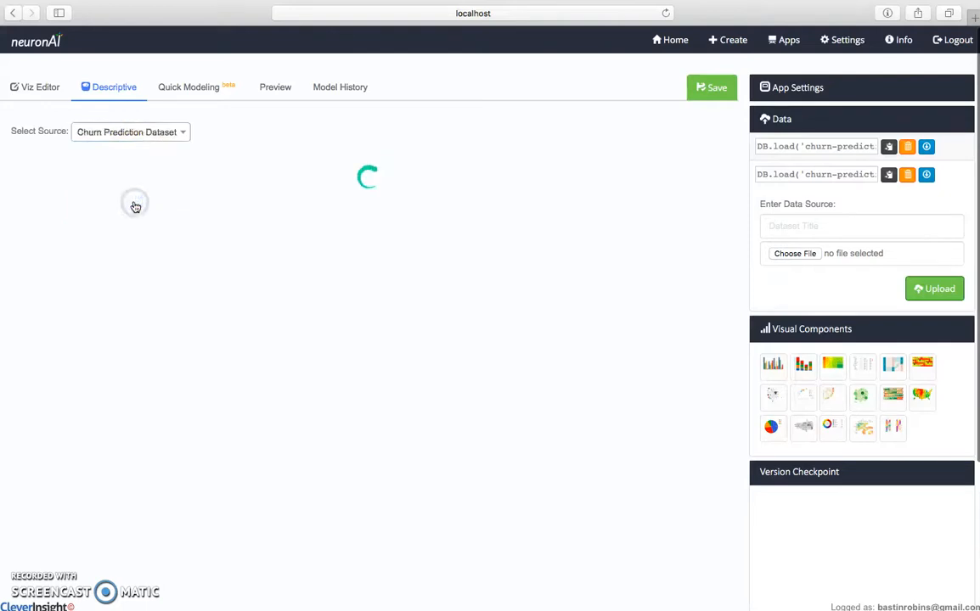
mouse_move(135, 207)
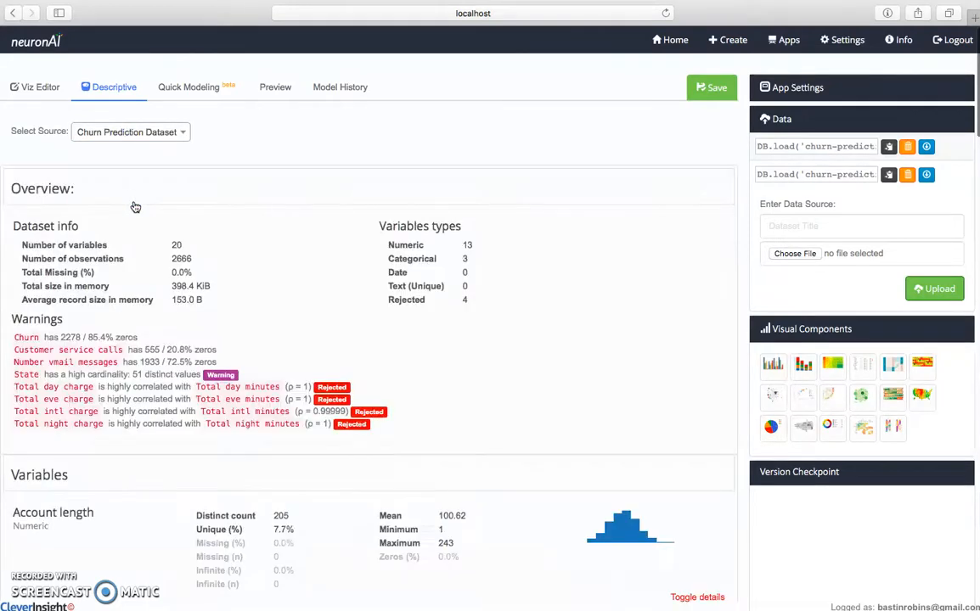
scroll(down, 3)
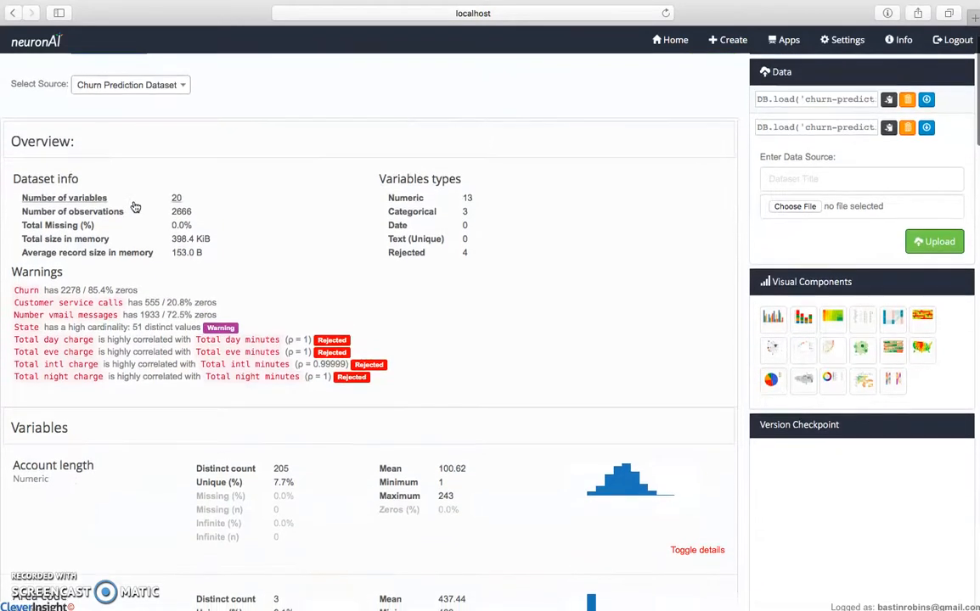
scroll(down, 3)
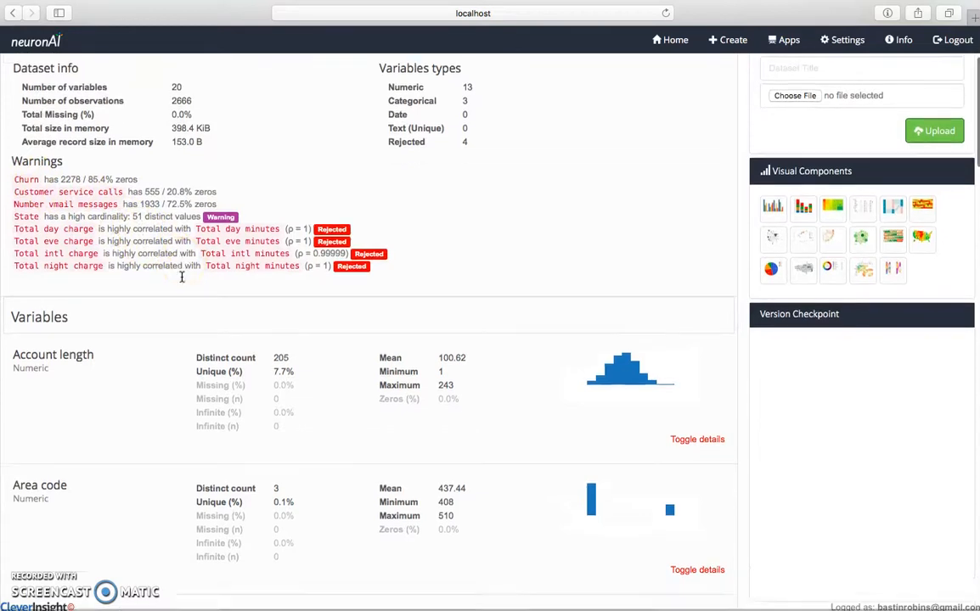
scroll(down, 3)
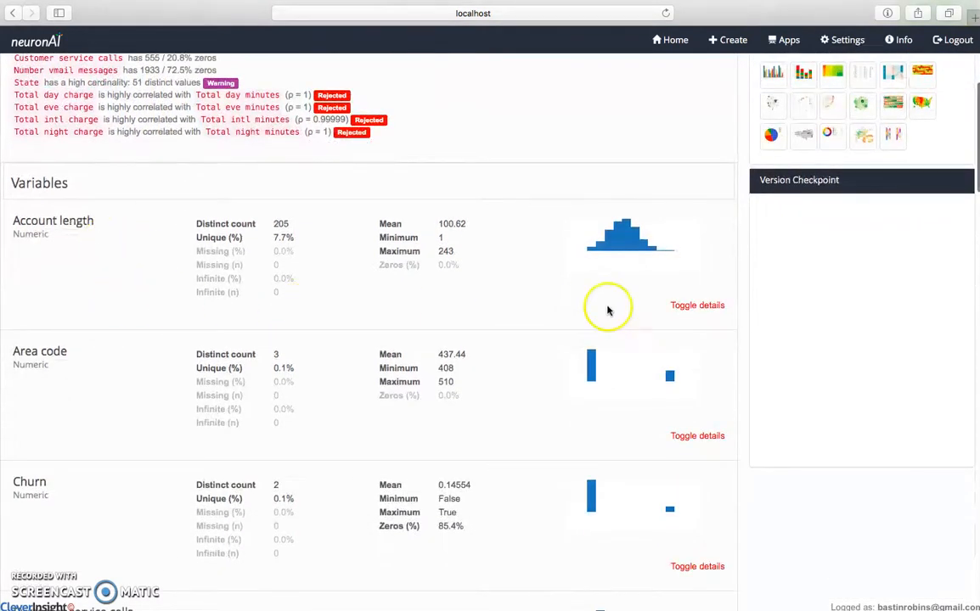
Inspect details and common values for Account length and Area code, then enter Quick Modeling
click(697, 304)
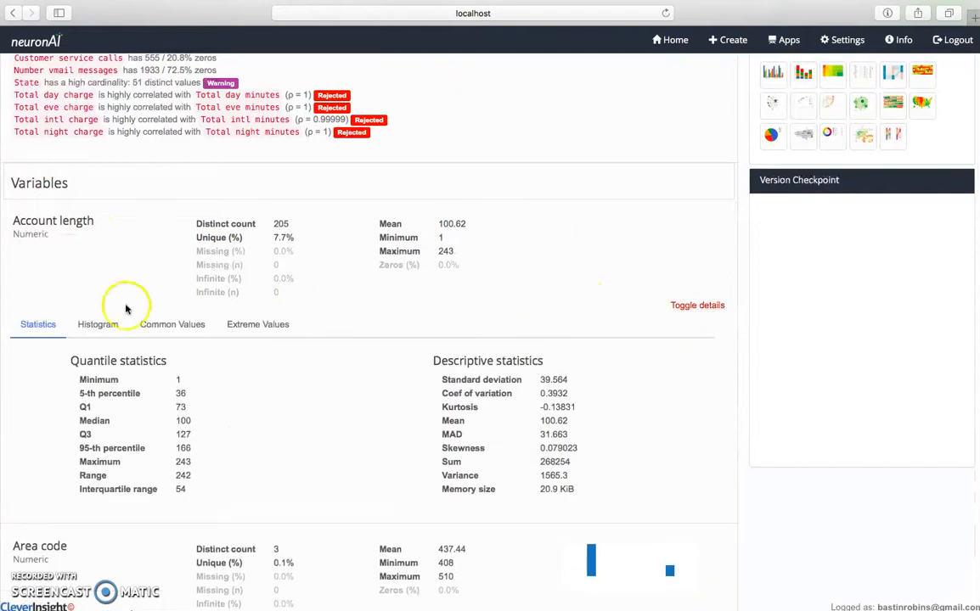
click(172, 324)
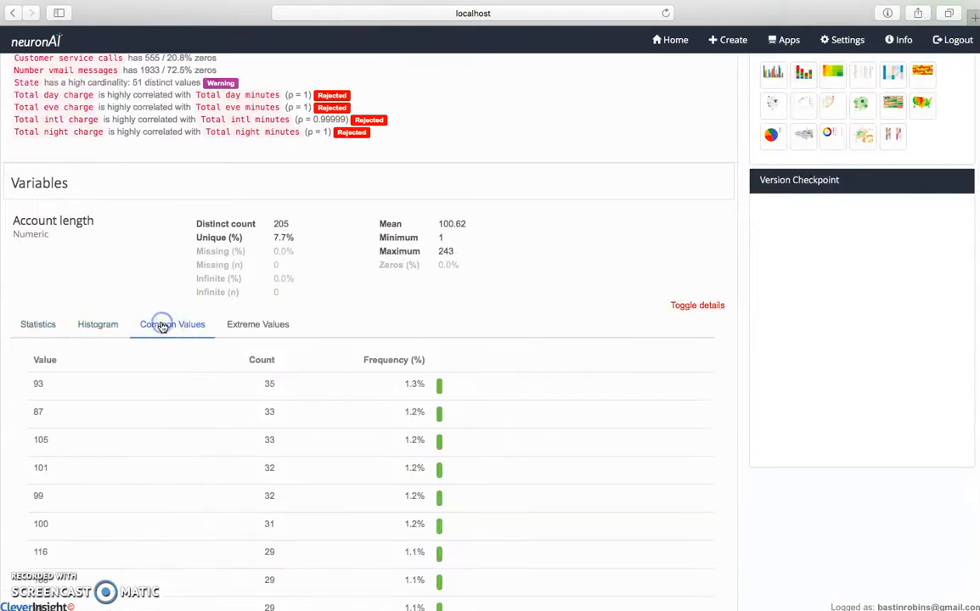
scroll(down, 3)
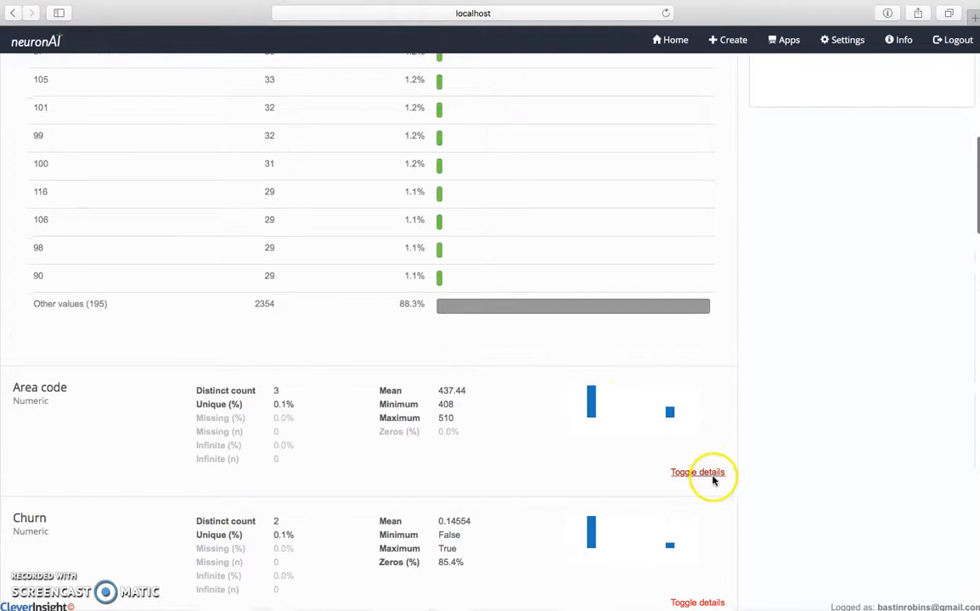
click(697, 472)
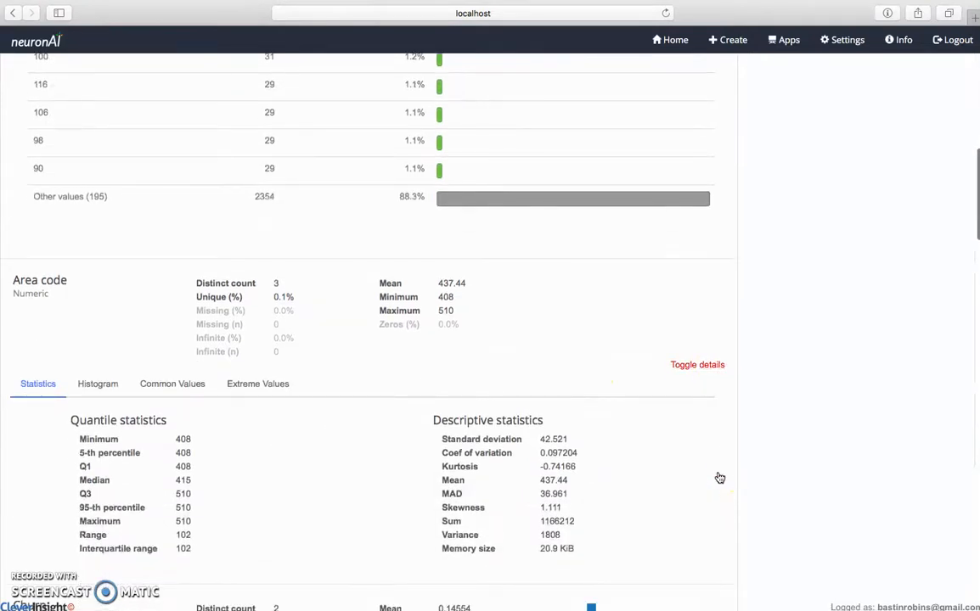
scroll(down, 3)
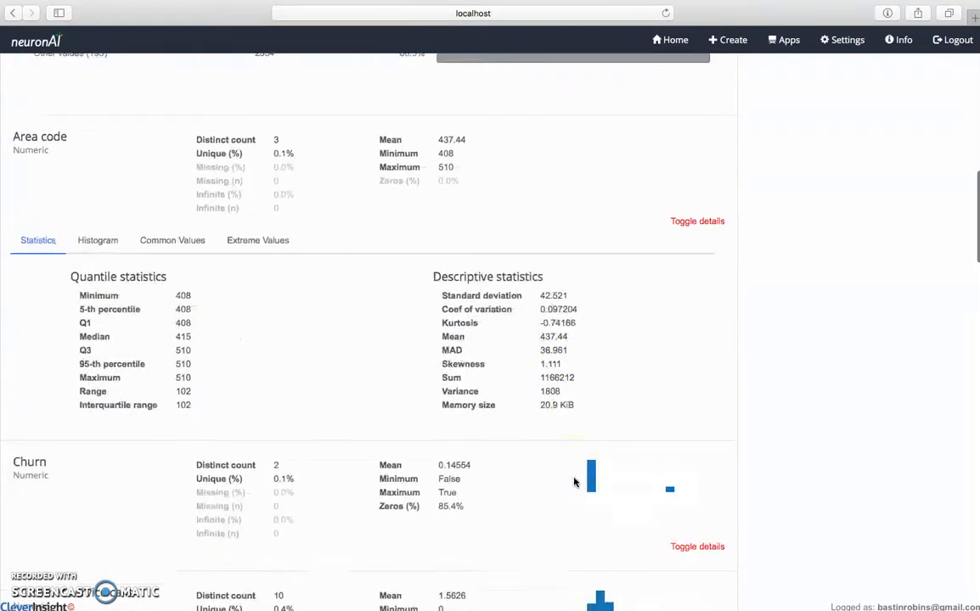
scroll(down, 3)
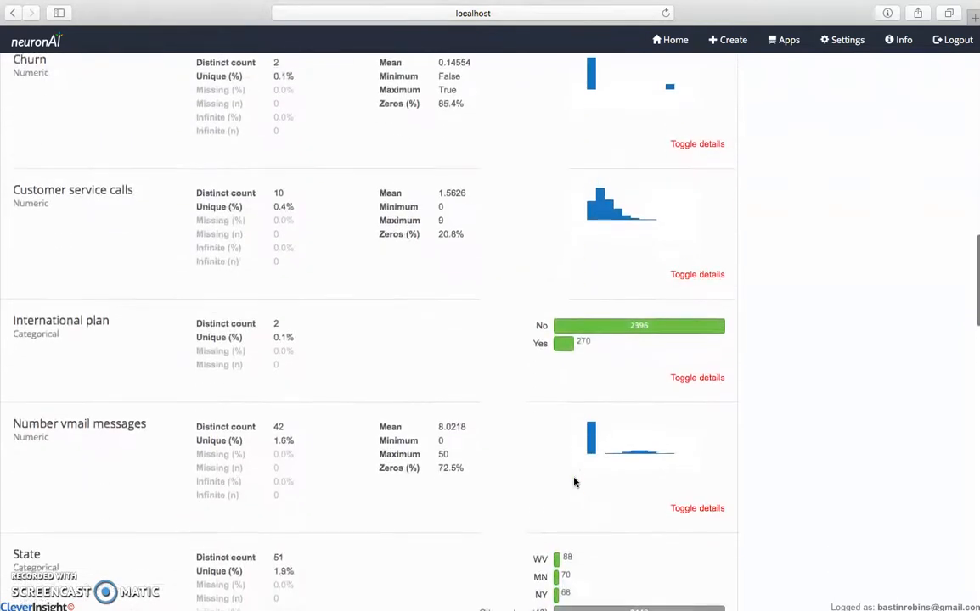
scroll(down, 3)
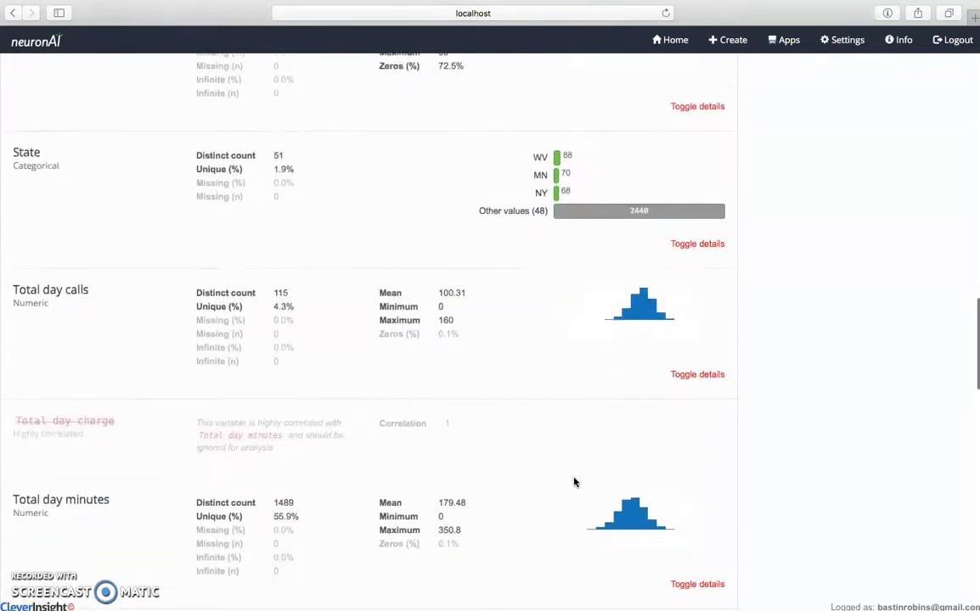
scroll(down, 3)
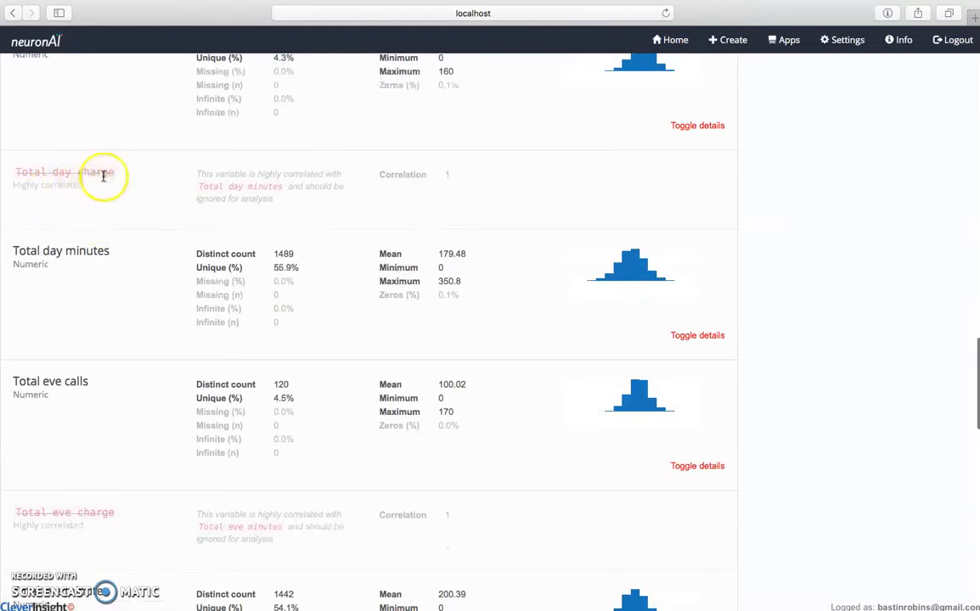
scroll(down, 3)
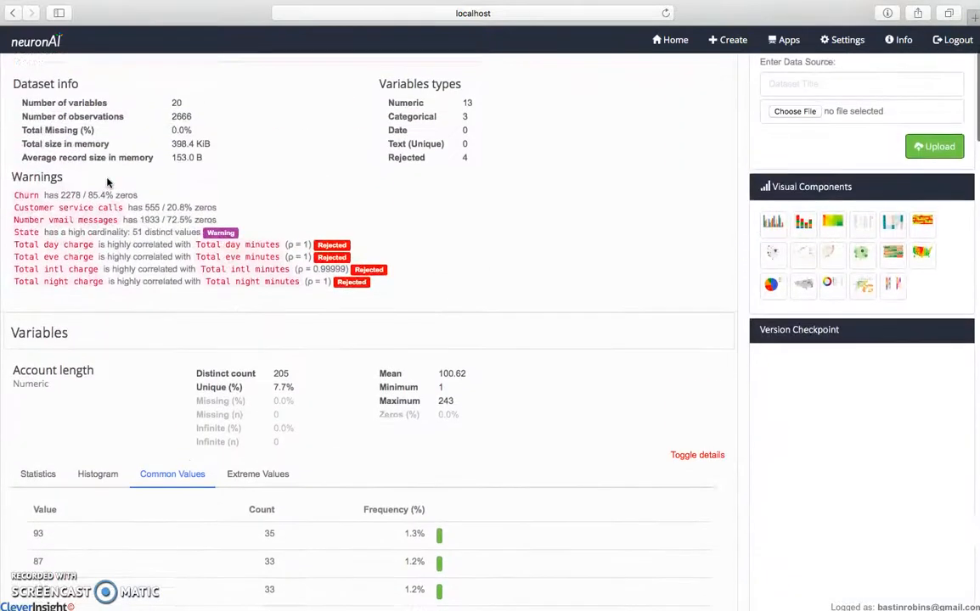
click(194, 87)
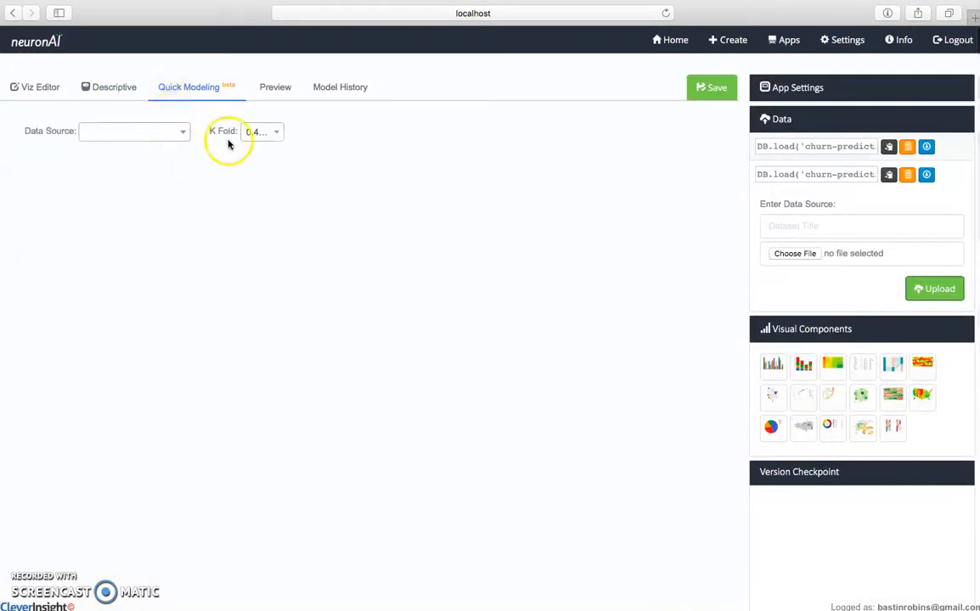
Choose the Churn Prediction Dataset and set Churn as the column to predict
click(276, 132)
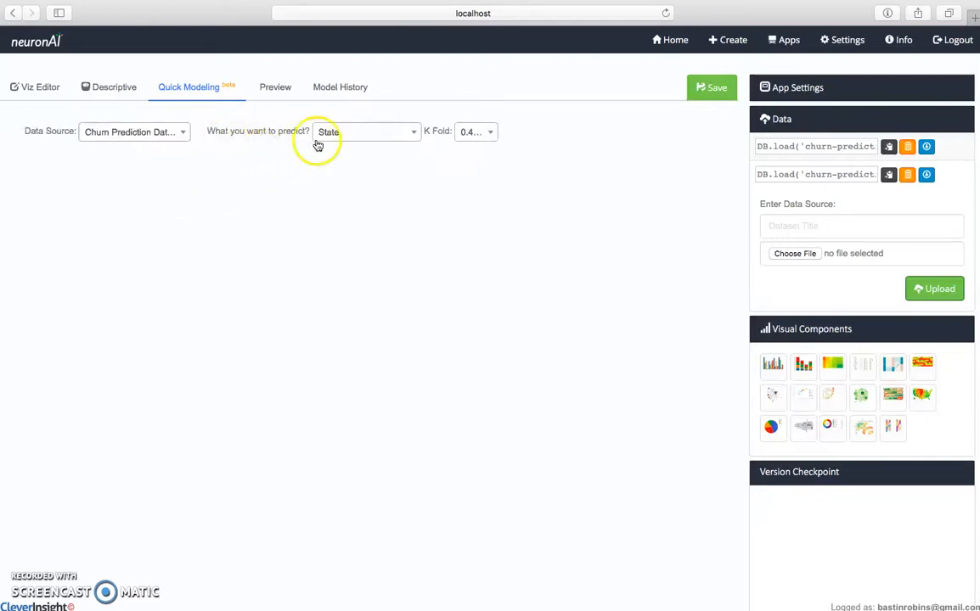
click(367, 132)
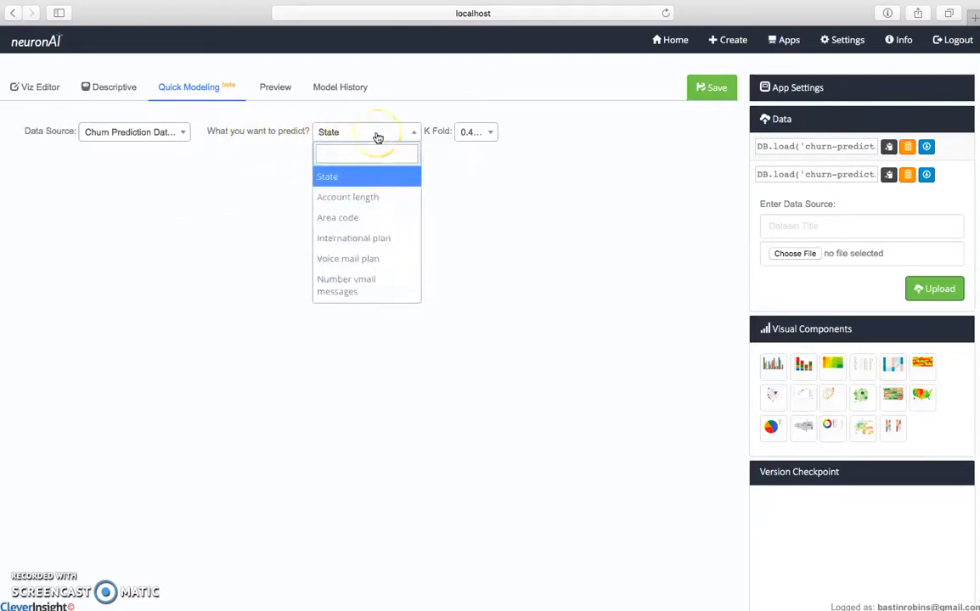
text(Ch)
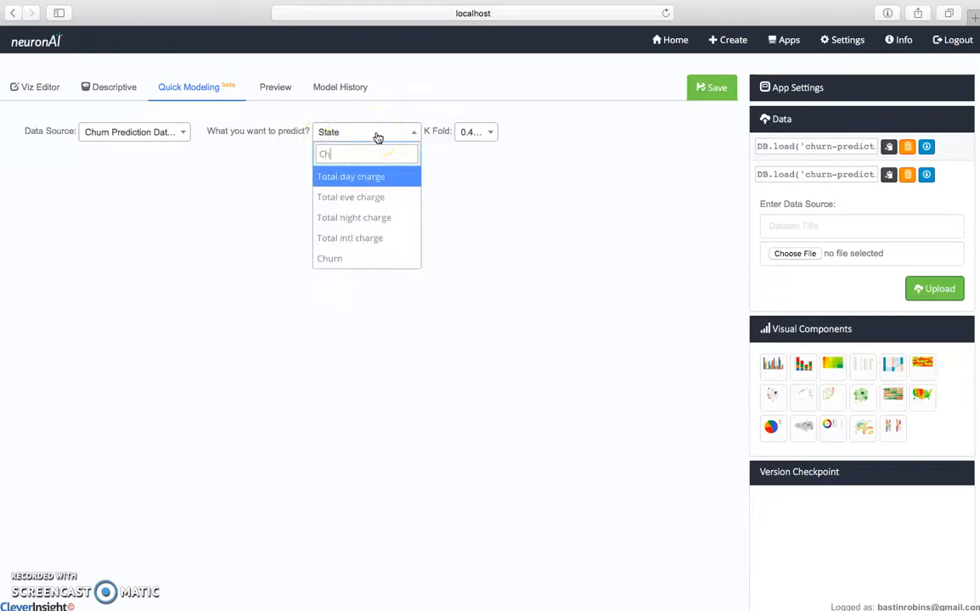
click(330, 258)
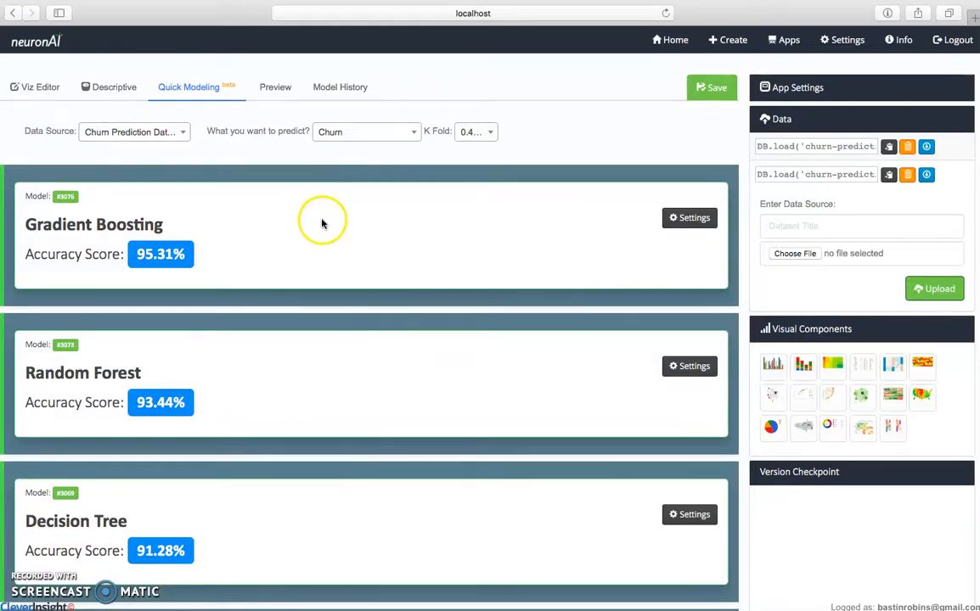
mouse_move(226, 269)
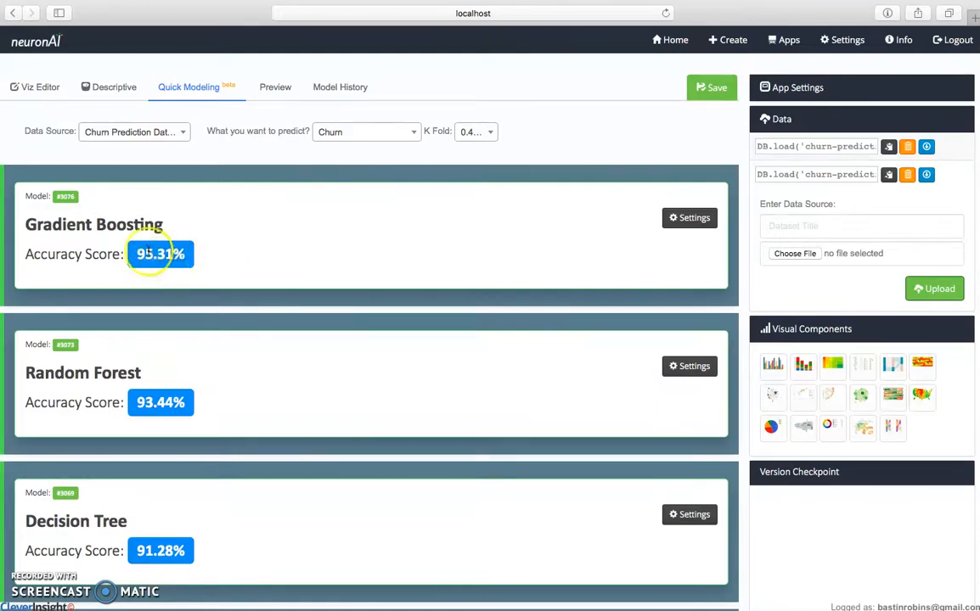
scroll(down, 3)
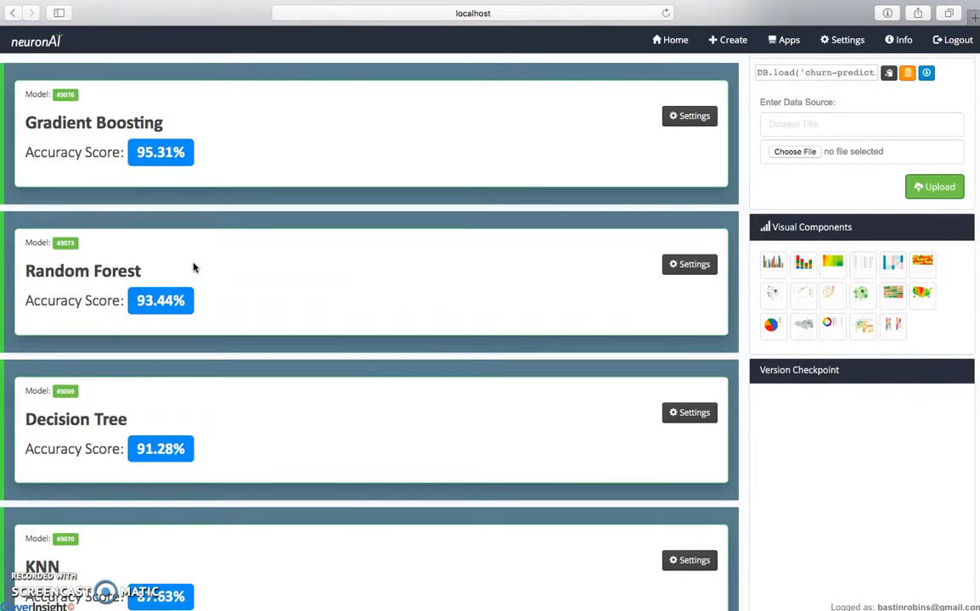
scroll(down, 3)
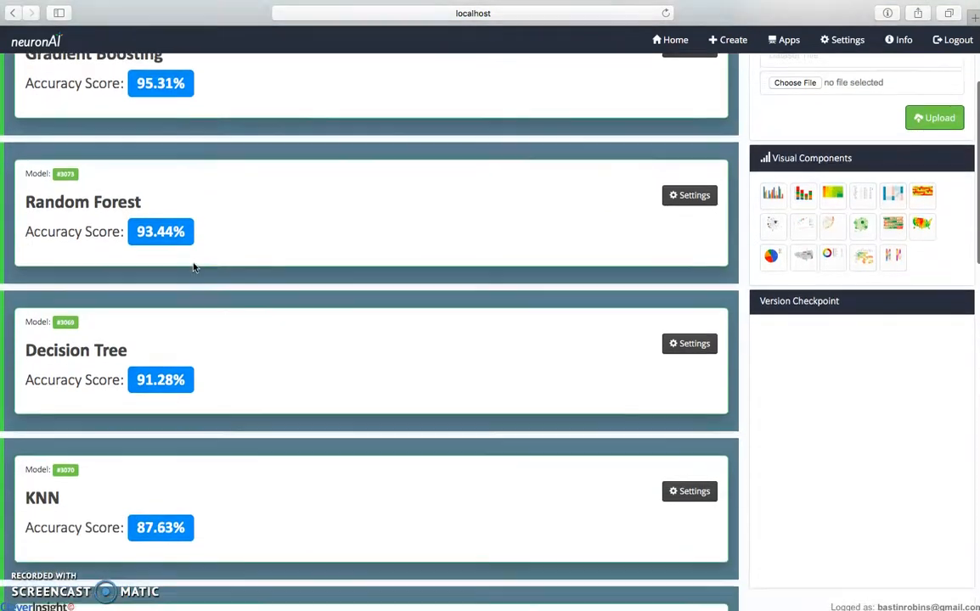
scroll(down, 3)
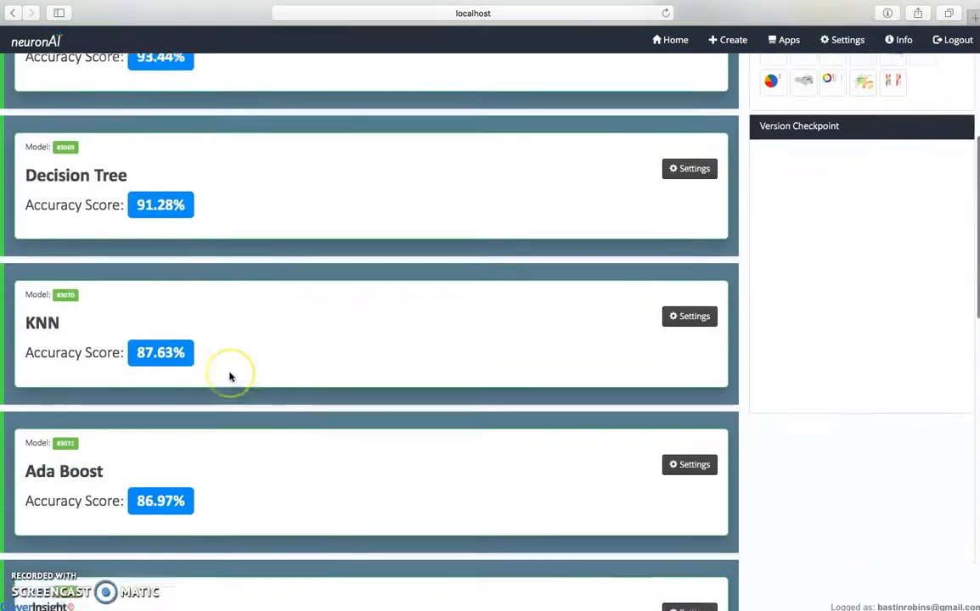
scroll(down, 3)
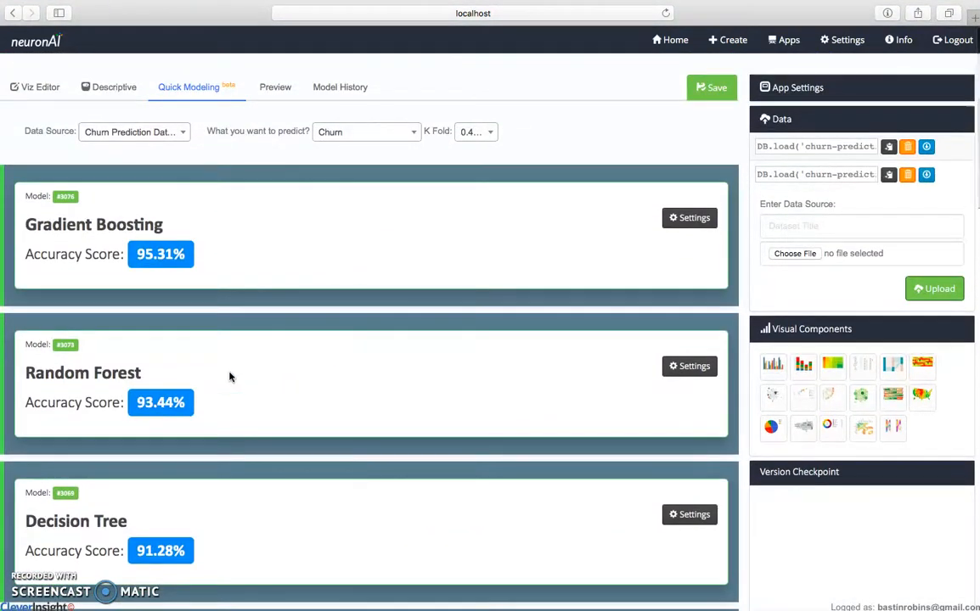
Expand Gradient Boosting to view its classification report, ROC curves and confusion matrix
click(689, 218)
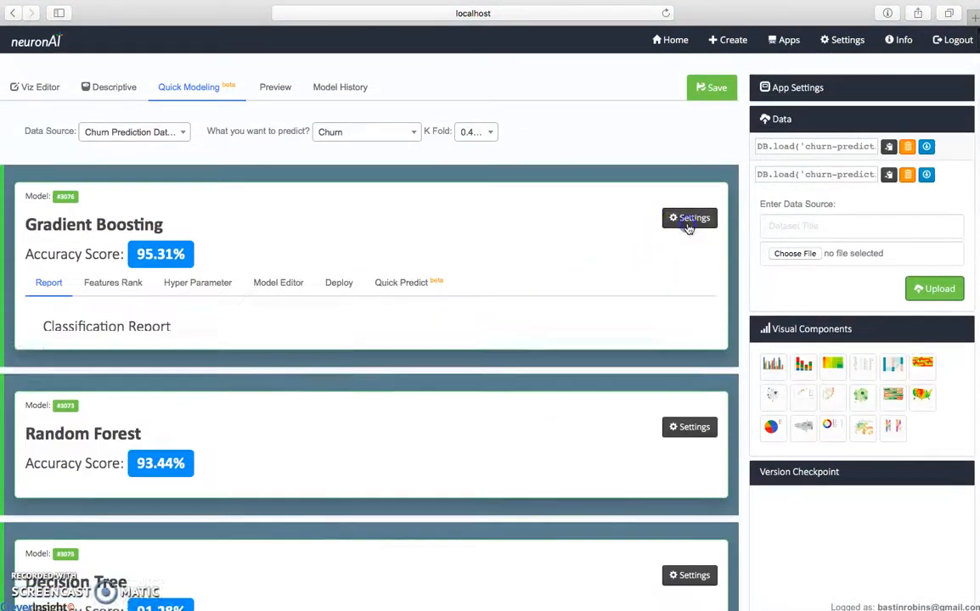
scroll(down, 3)
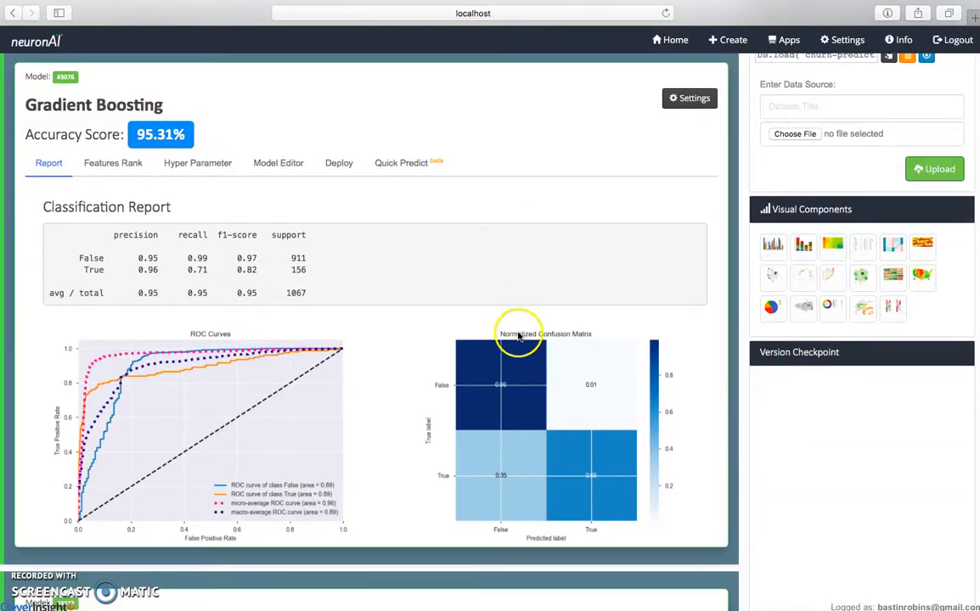
mouse_move(119, 257)
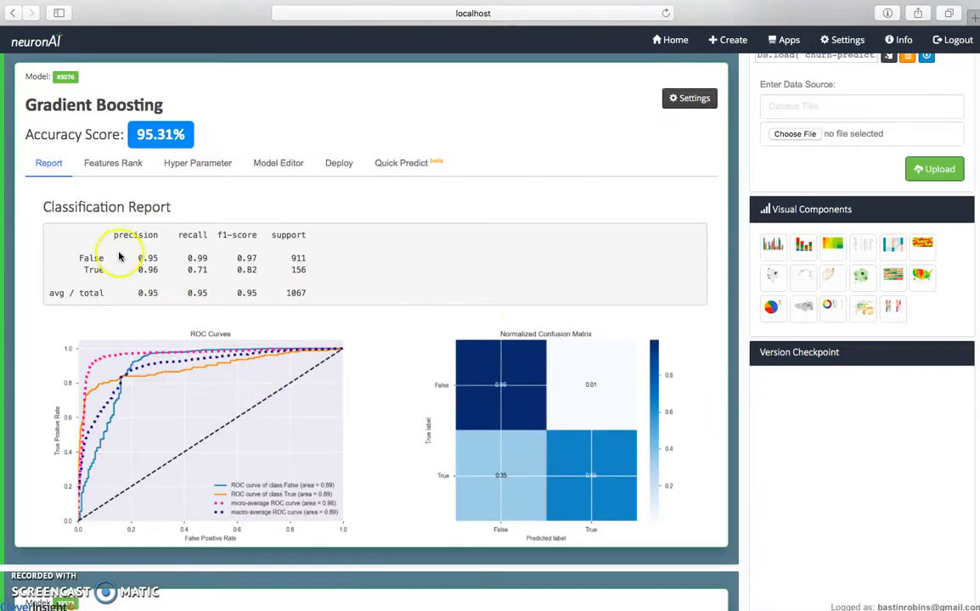
mouse_move(173, 297)
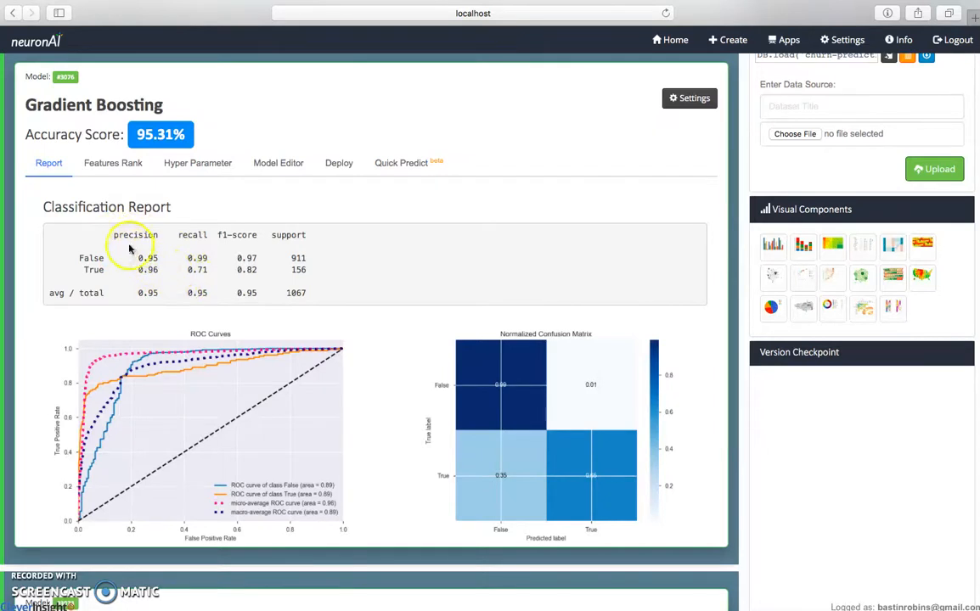
Show Gradient Boosting's feature ranks, topped by Total eve minutes at 11.56%
click(113, 163)
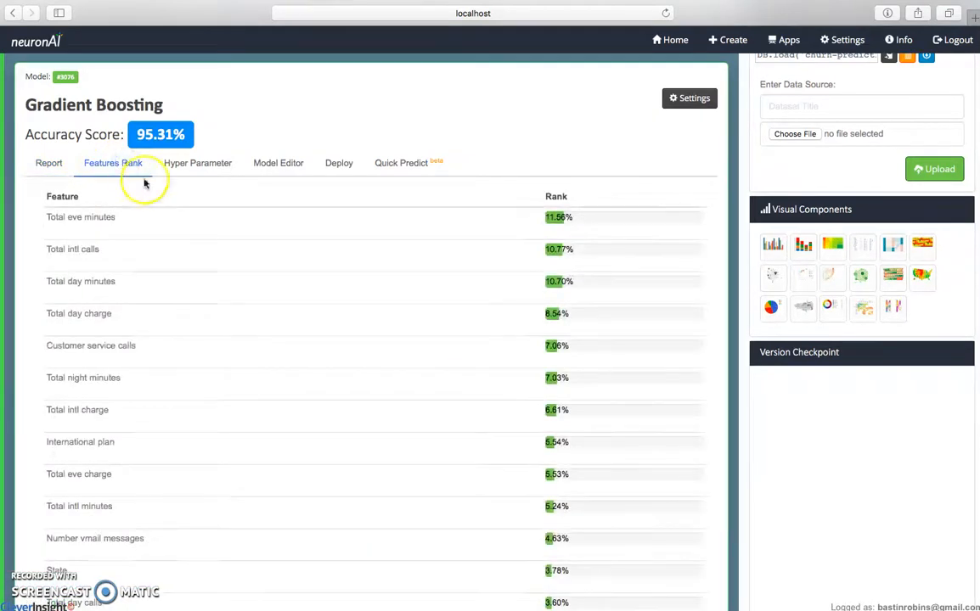
scroll(down, 3)
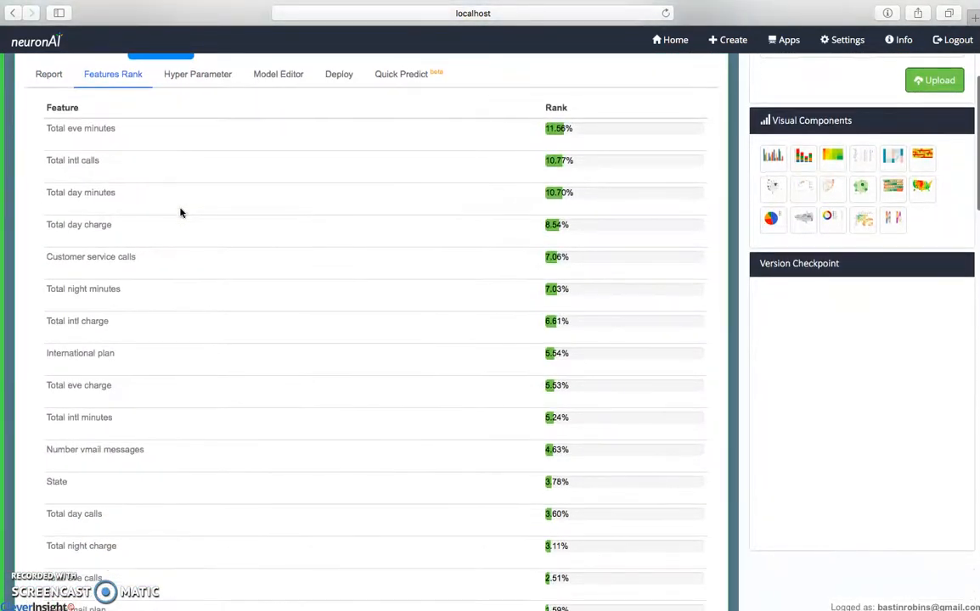
scroll(down, 3)
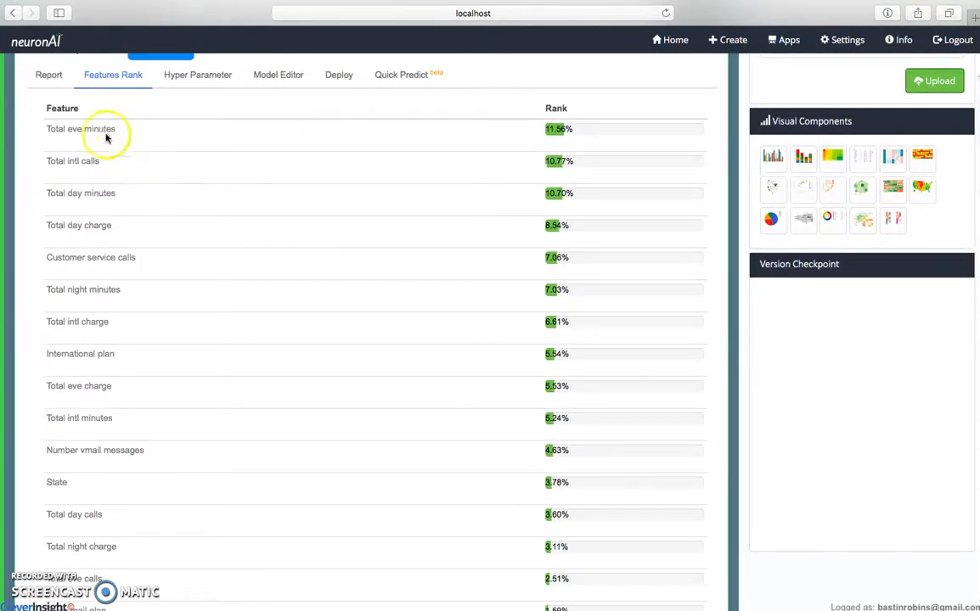
mouse_move(204, 186)
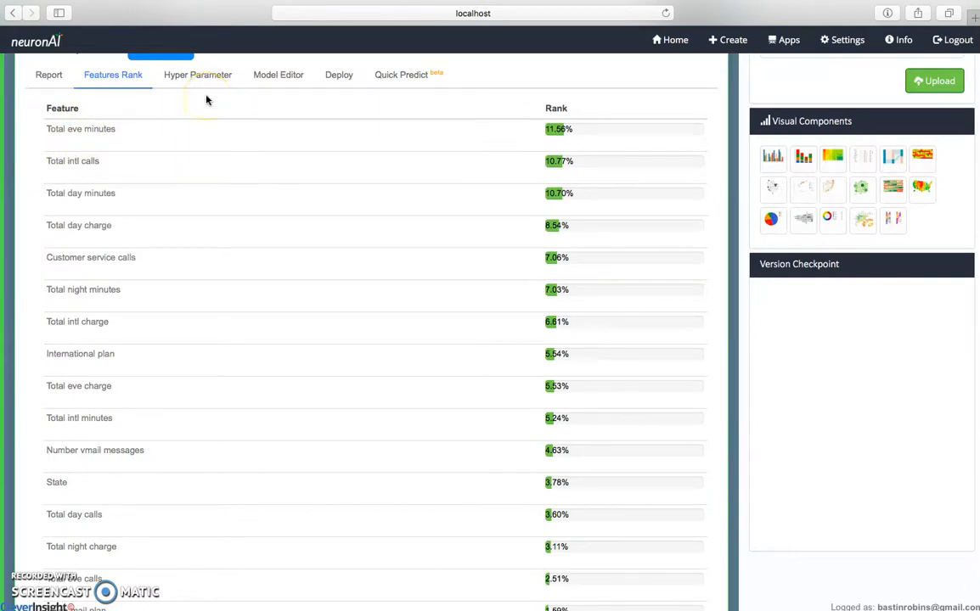
mouse_move(189, 82)
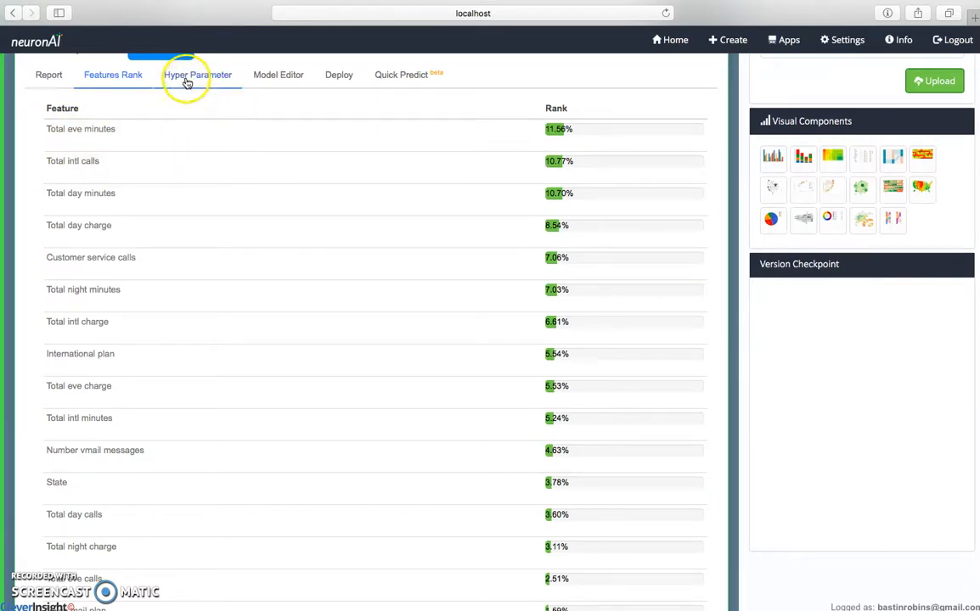
Review feature selection and hyperparameters such as learning rate 0.1, then view the model code
click(197, 75)
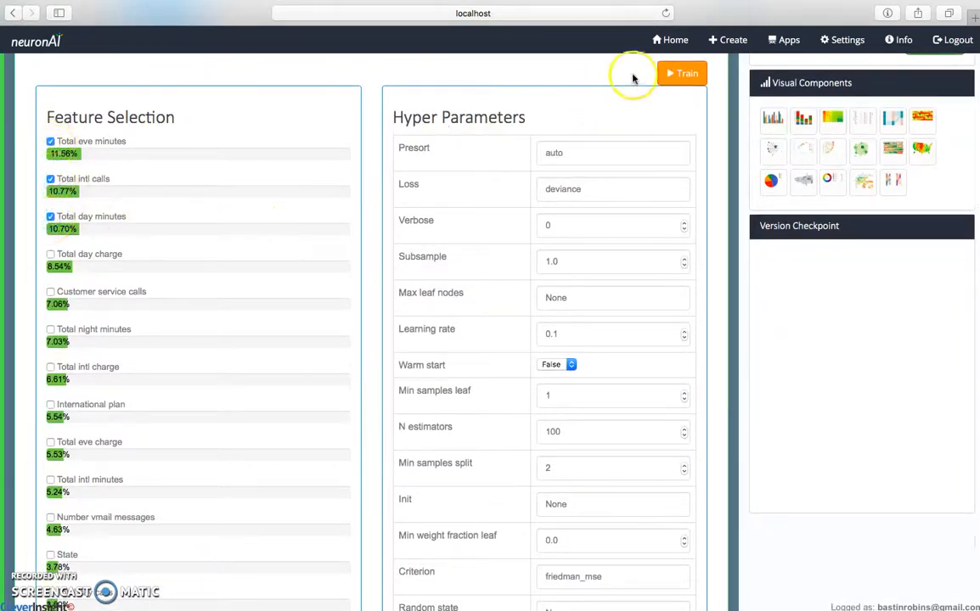
scroll(down, 3)
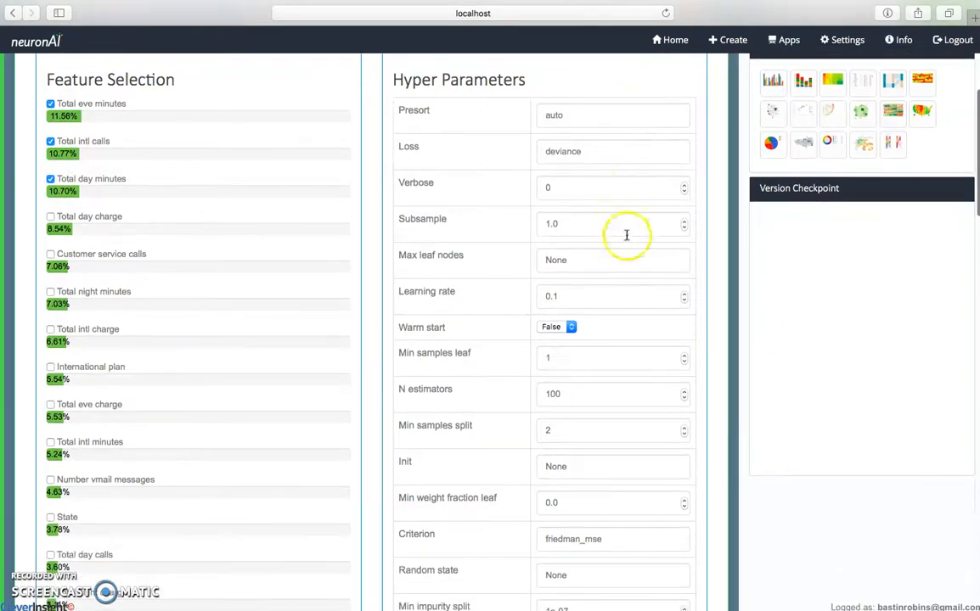
scroll(down, 3)
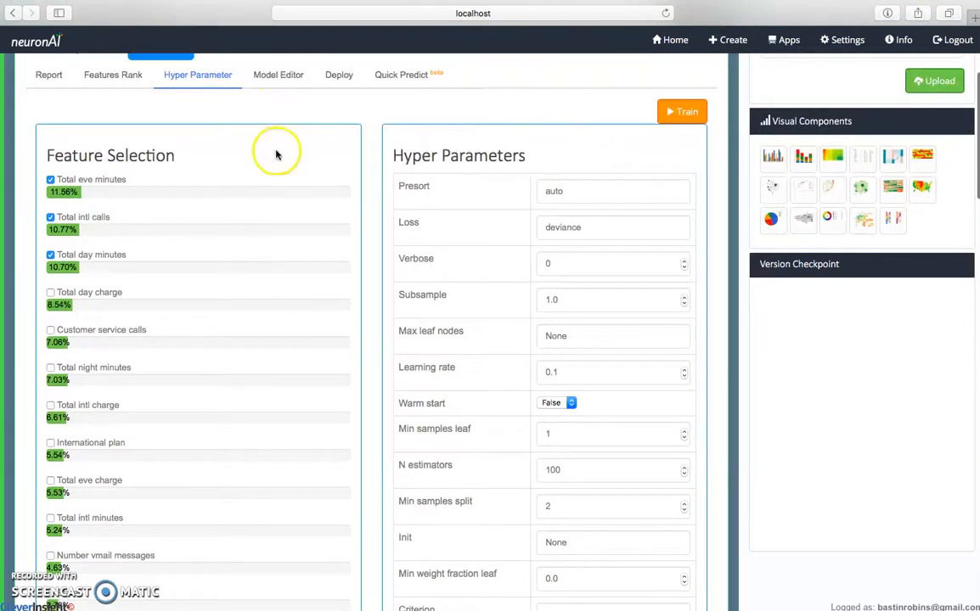
click(278, 74)
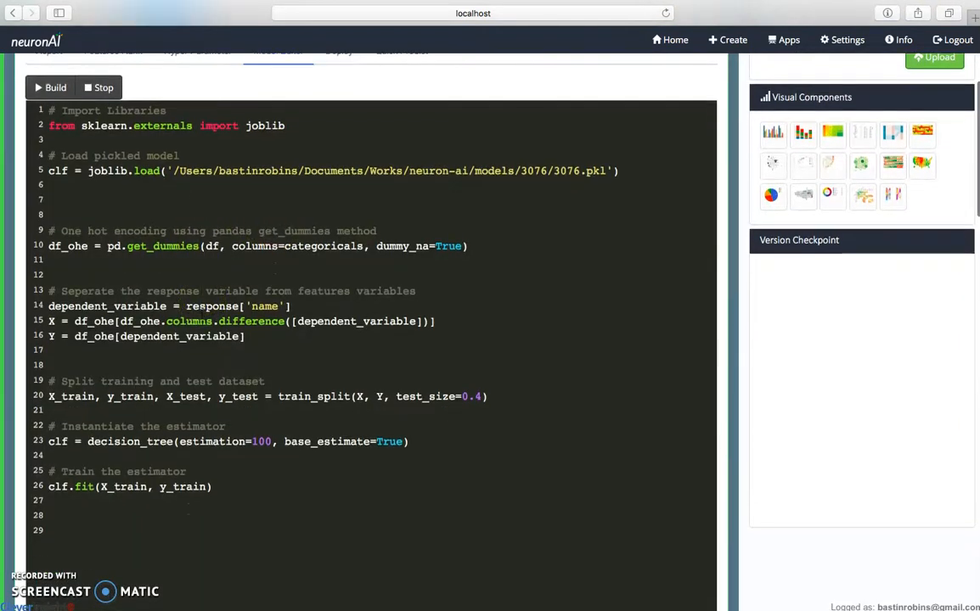
Scroll through the Gradient Boosting code and switch to the Deploy tab
scroll(down, 3)
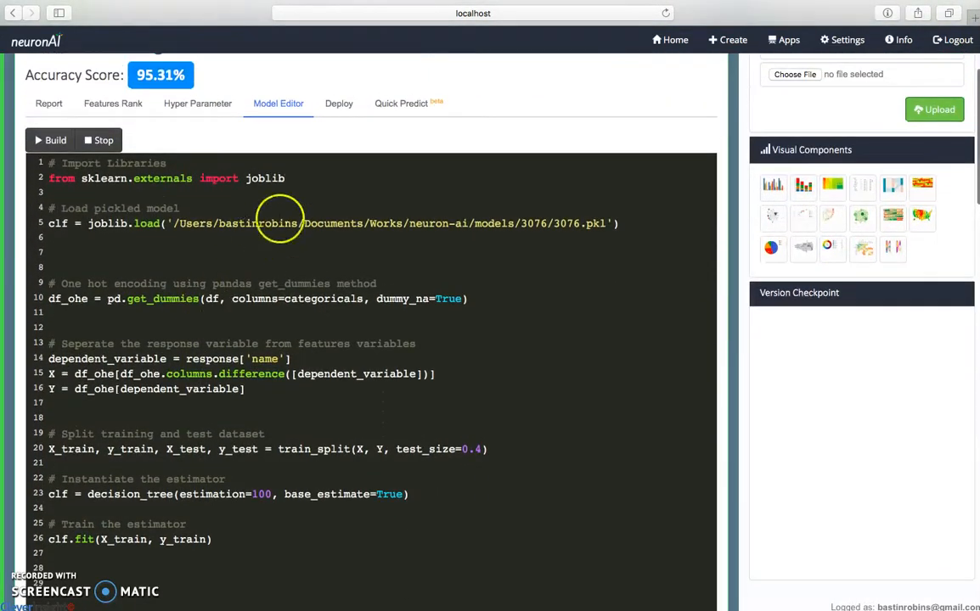
click(338, 102)
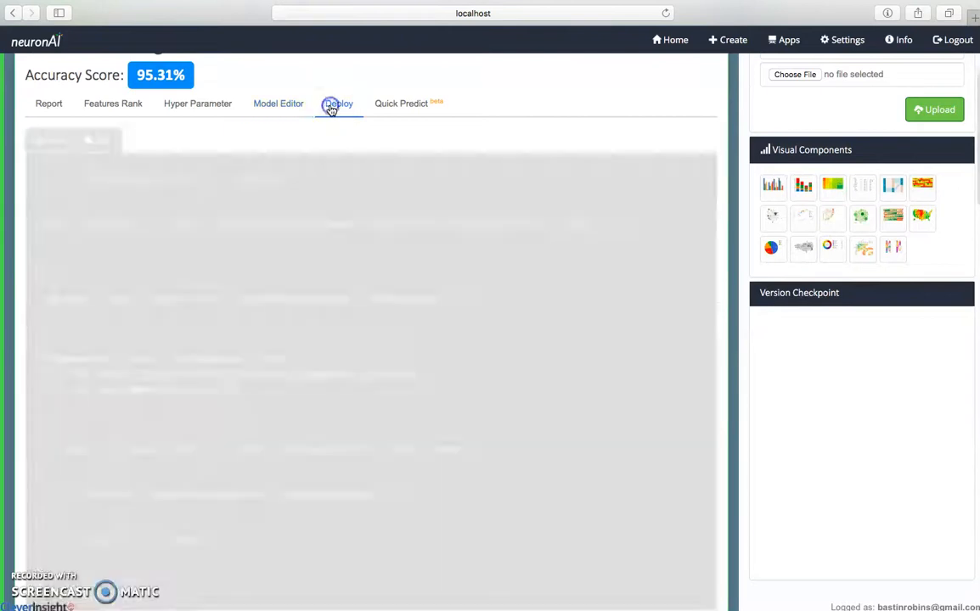
click(337, 103)
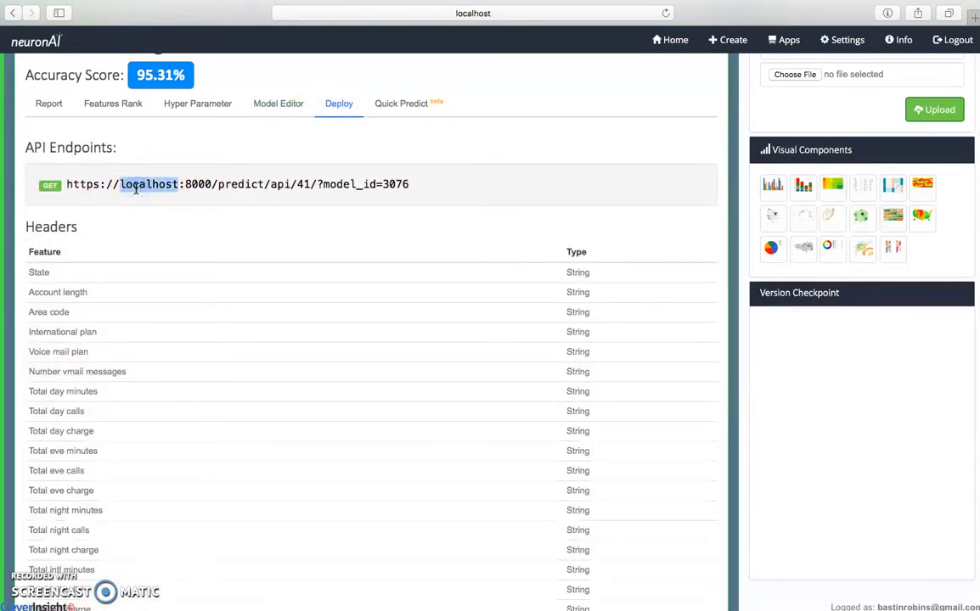
scroll(down, 3)
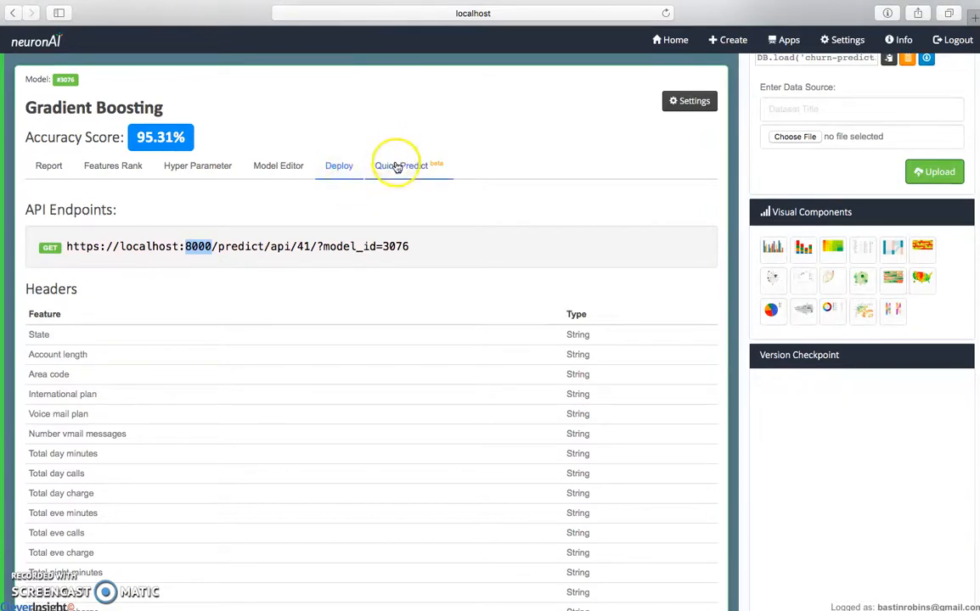
View Gradient Boosting's Quick Predict form, then Random Forest's 93.44% accuracy report
click(397, 164)
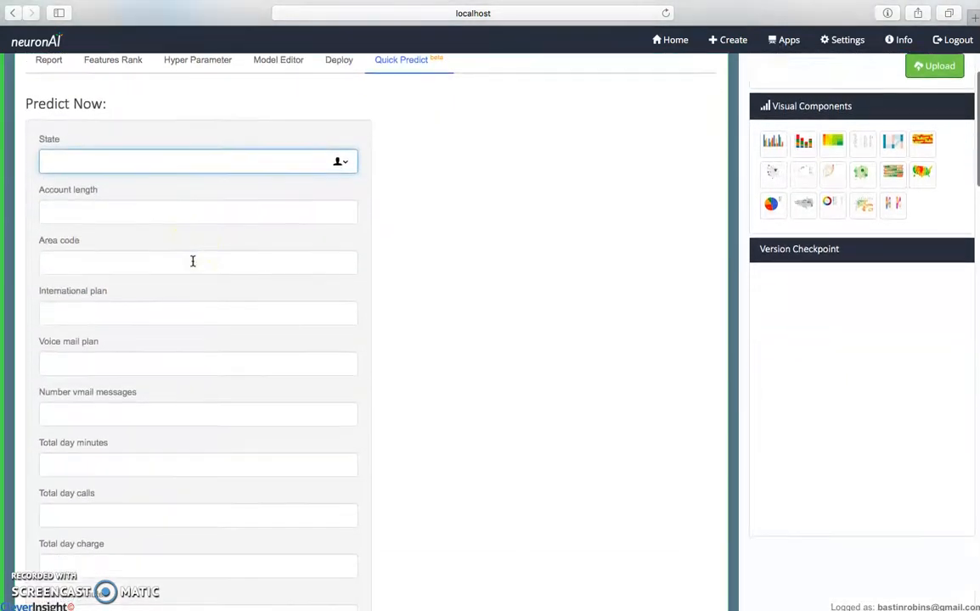
scroll(down, 3)
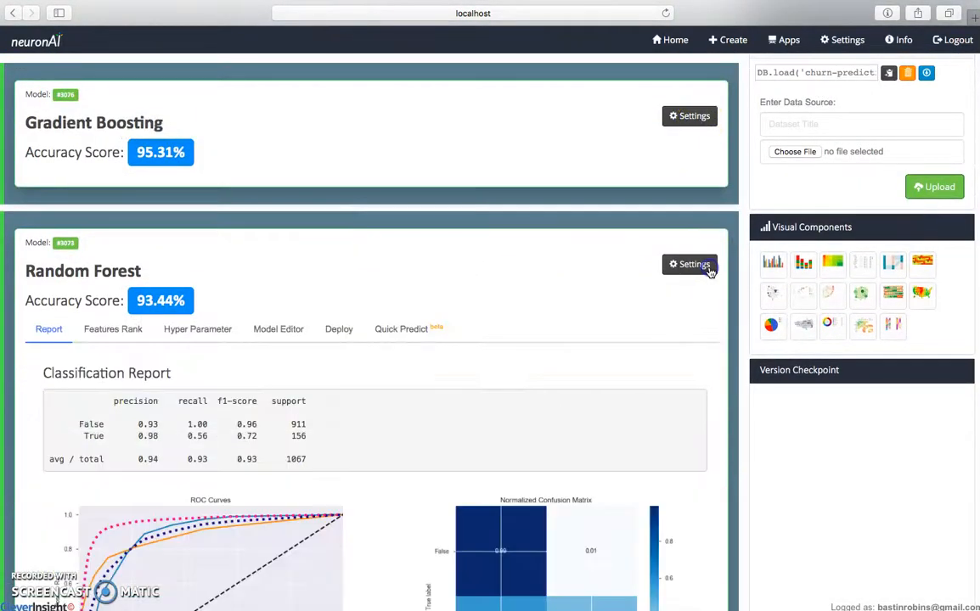
View the Random Forest model's code, then browse the saved Linear, Ridge, Lasso and Random Forest models in Model History
scroll(down, 3)
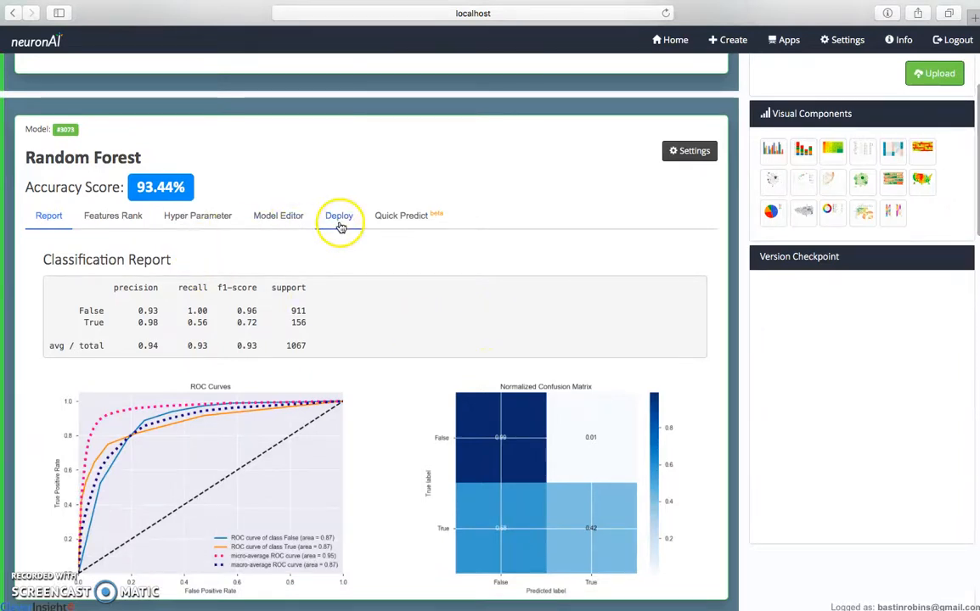
click(277, 215)
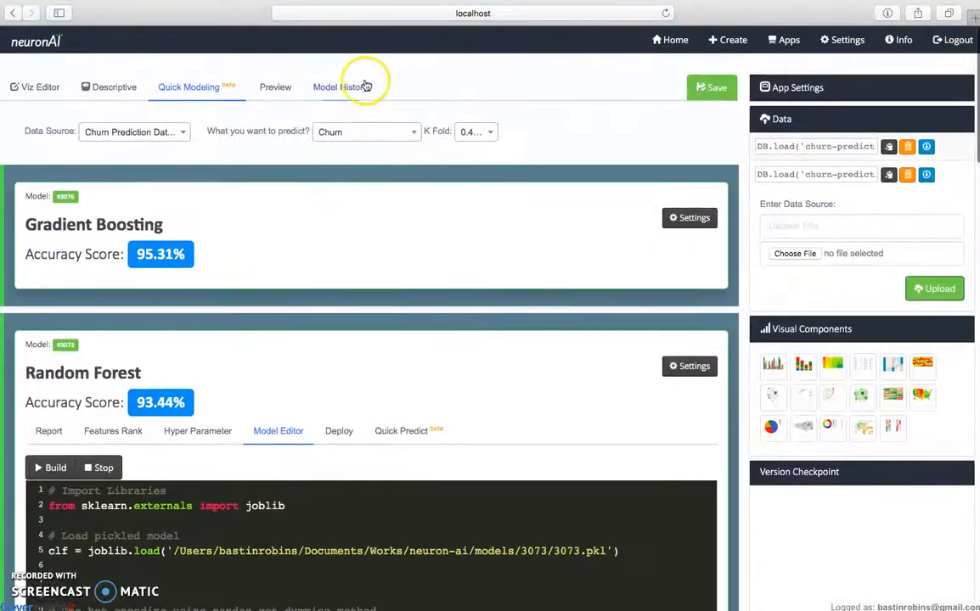
click(340, 86)
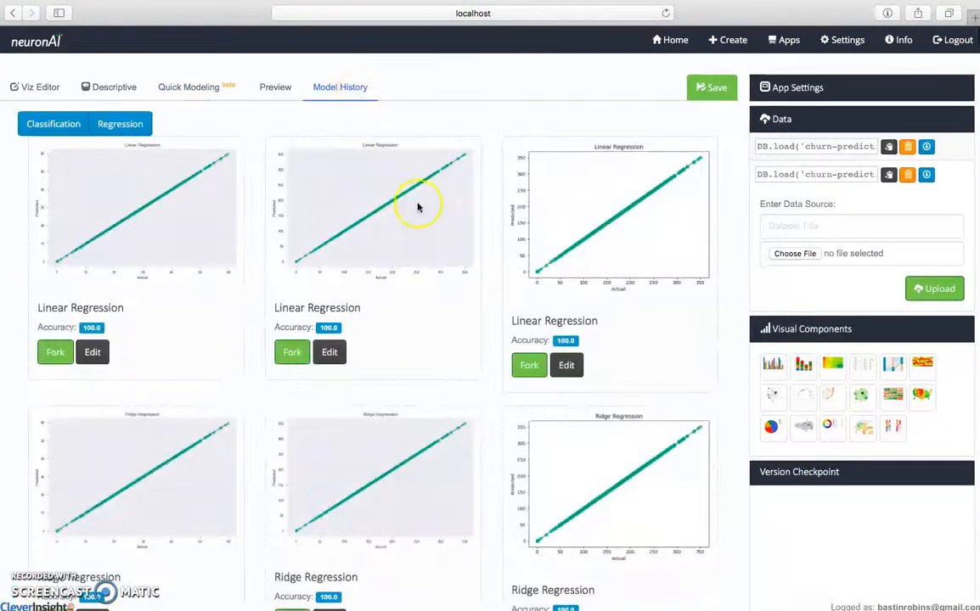
scroll(down, 3)
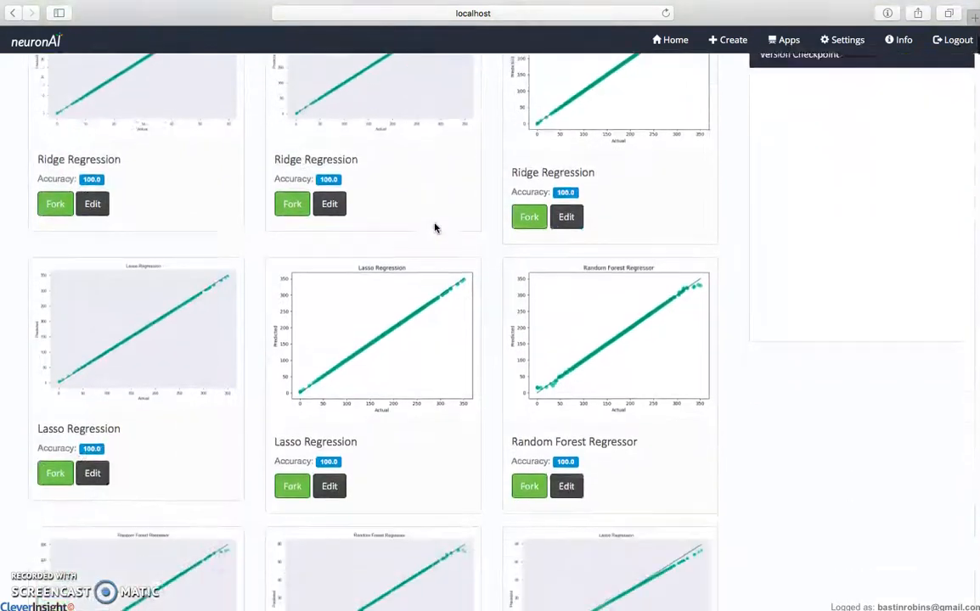